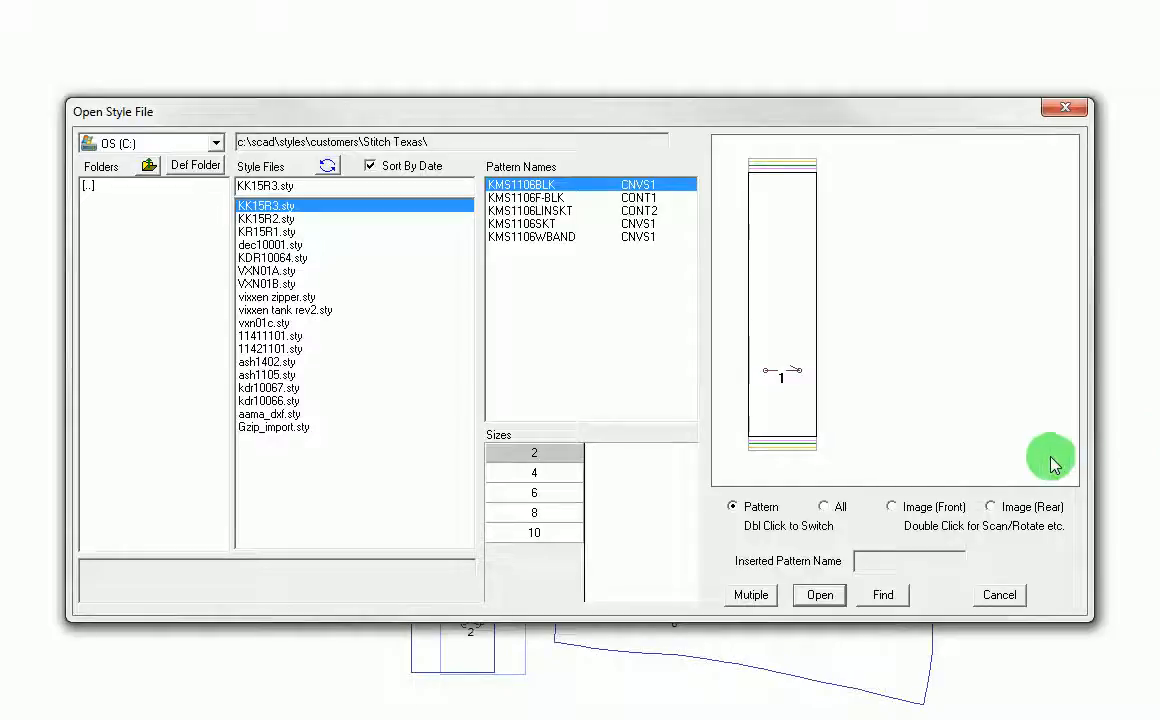
{"action": "mouse_move", "coordinate": [470, 365]}
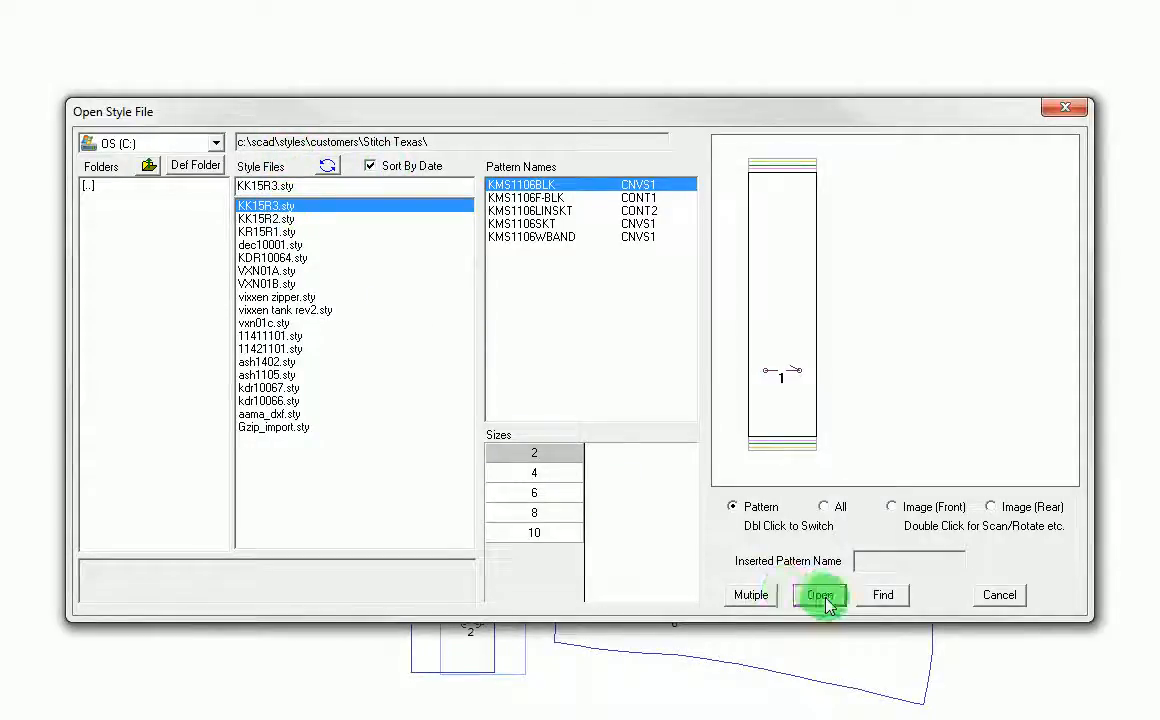
Open the style file KK15R3.sty from the Open Style File dialog
{"action": "left_click", "coordinate": [820, 595]}
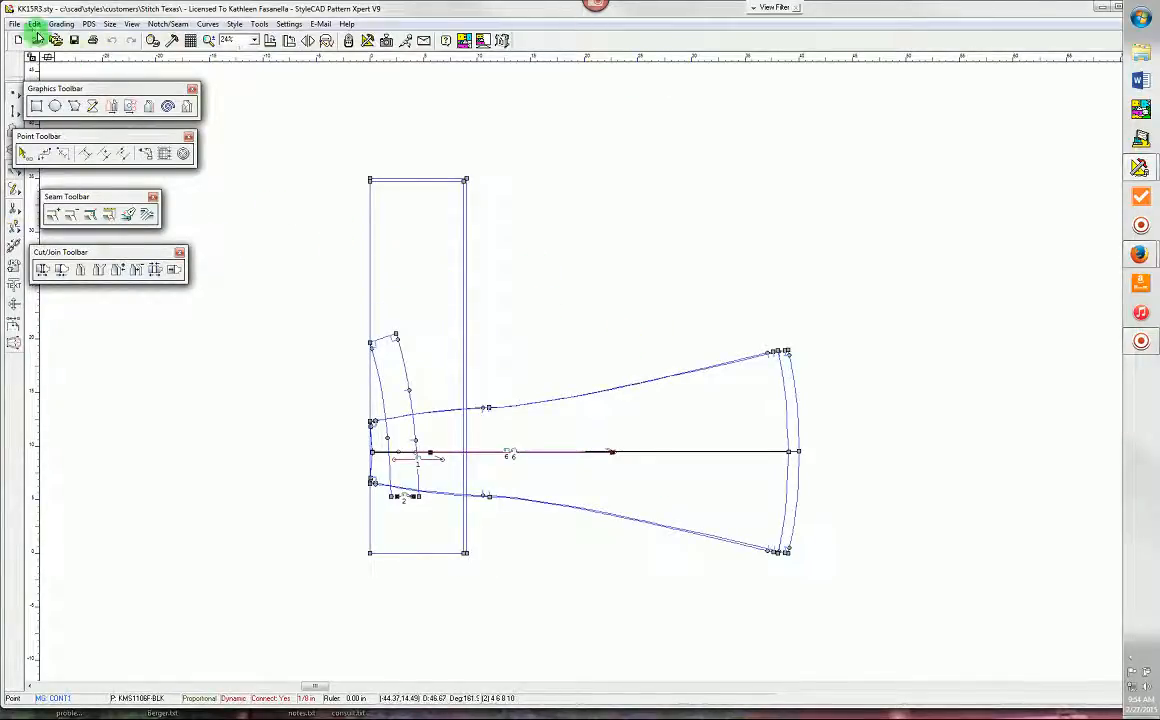
Start a DXF export of the style and name the file KK1delete
{"action": "left_click", "coordinate": [14, 24]}
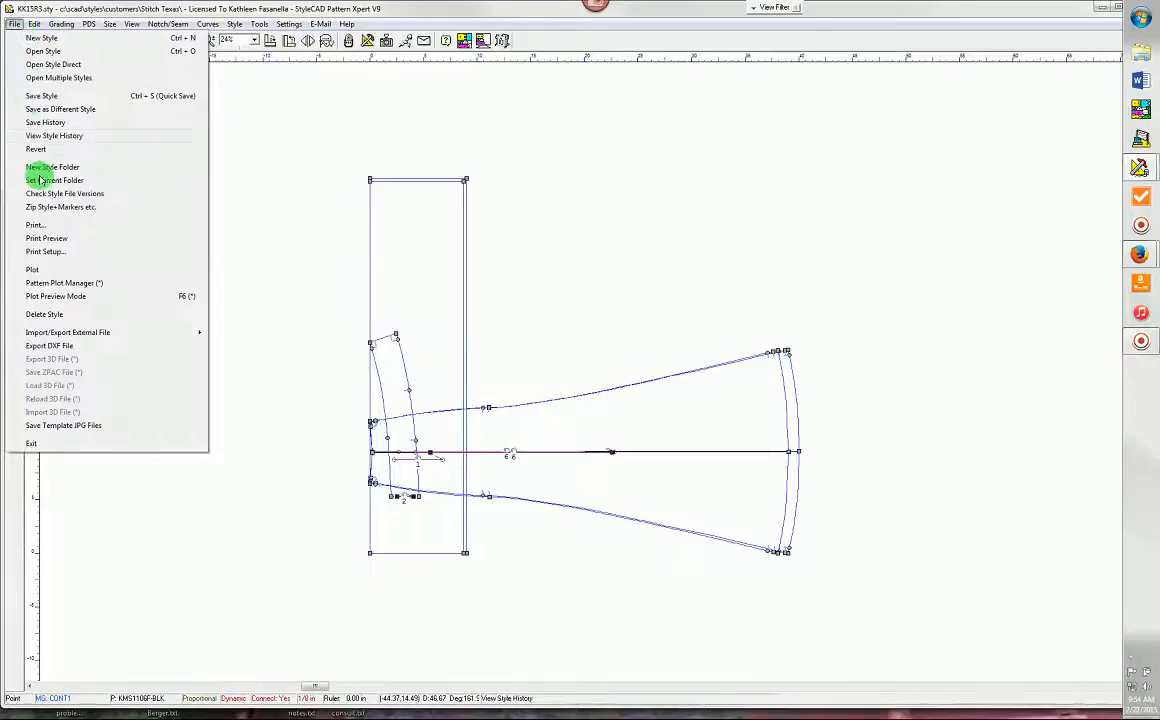
{"action": "left_click", "coordinate": [49, 345]}
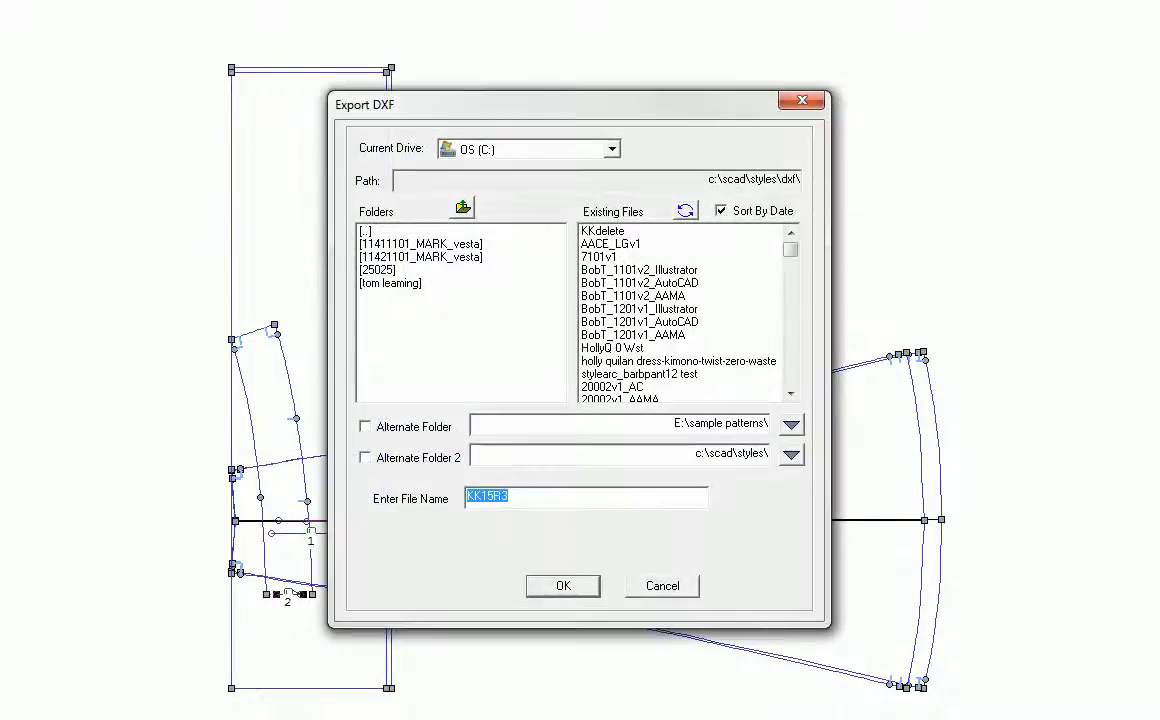
{"action": "left_click", "coordinate": [485, 497]}
{"action": "type", "text": "KKdelete"}
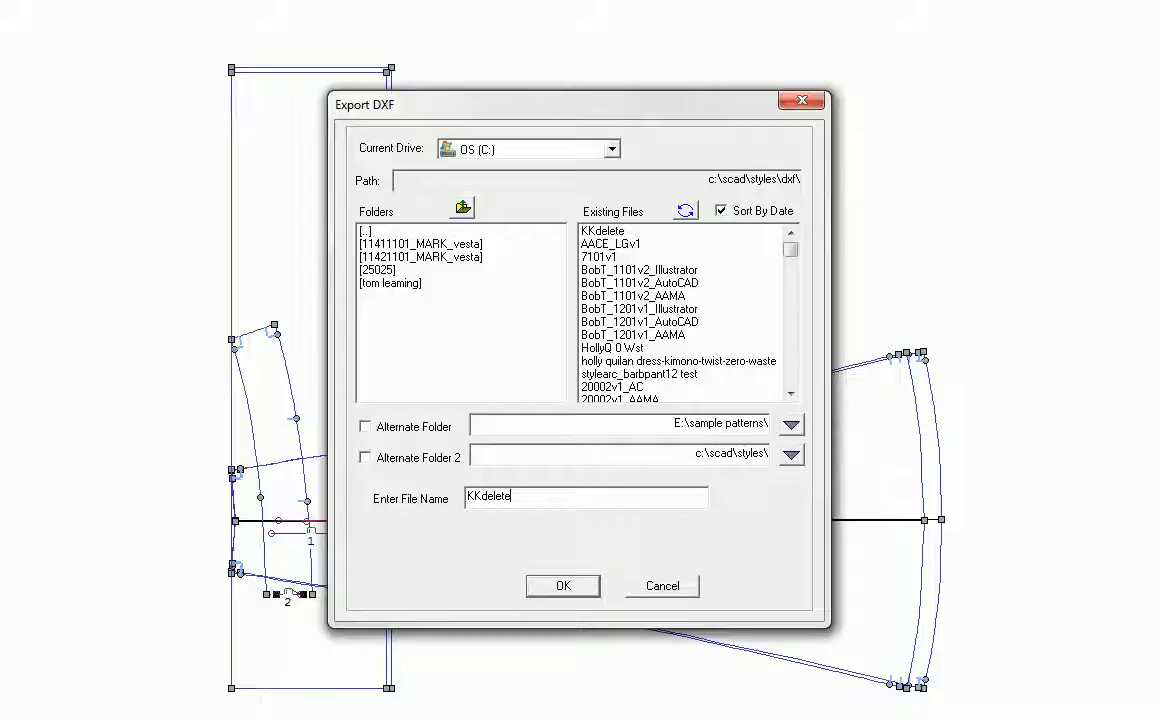
{"action": "left_click", "coordinate": [562, 585]}
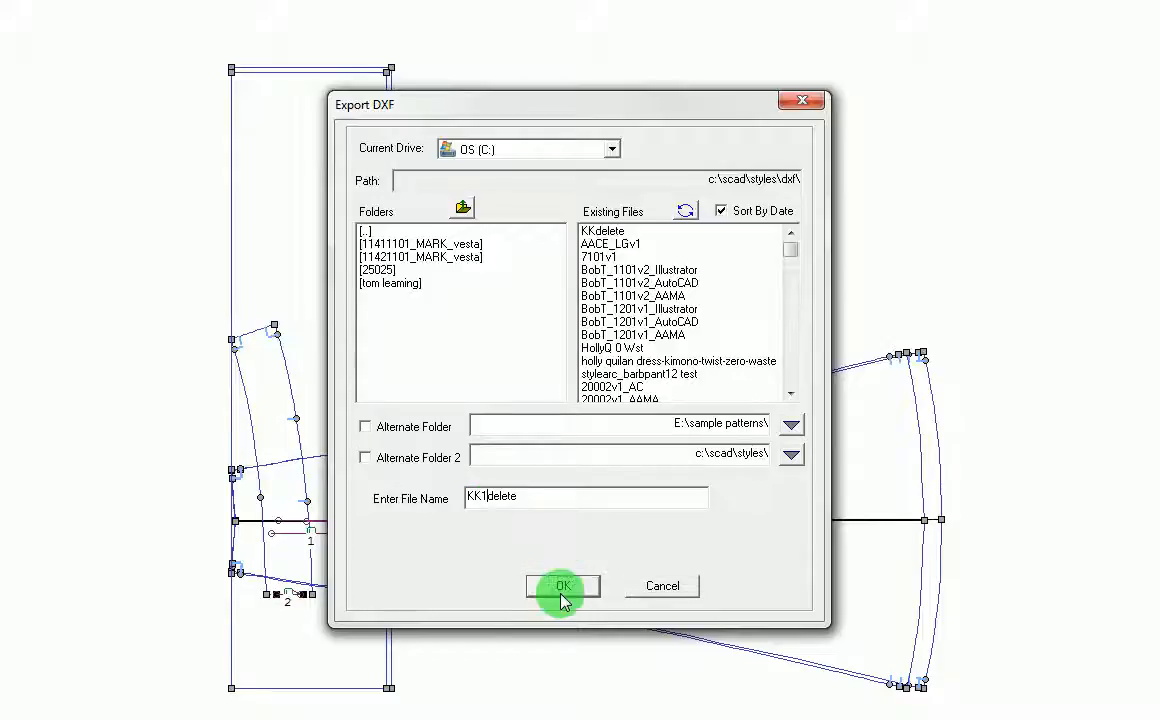
{"action": "left_click", "coordinate": [562, 585]}
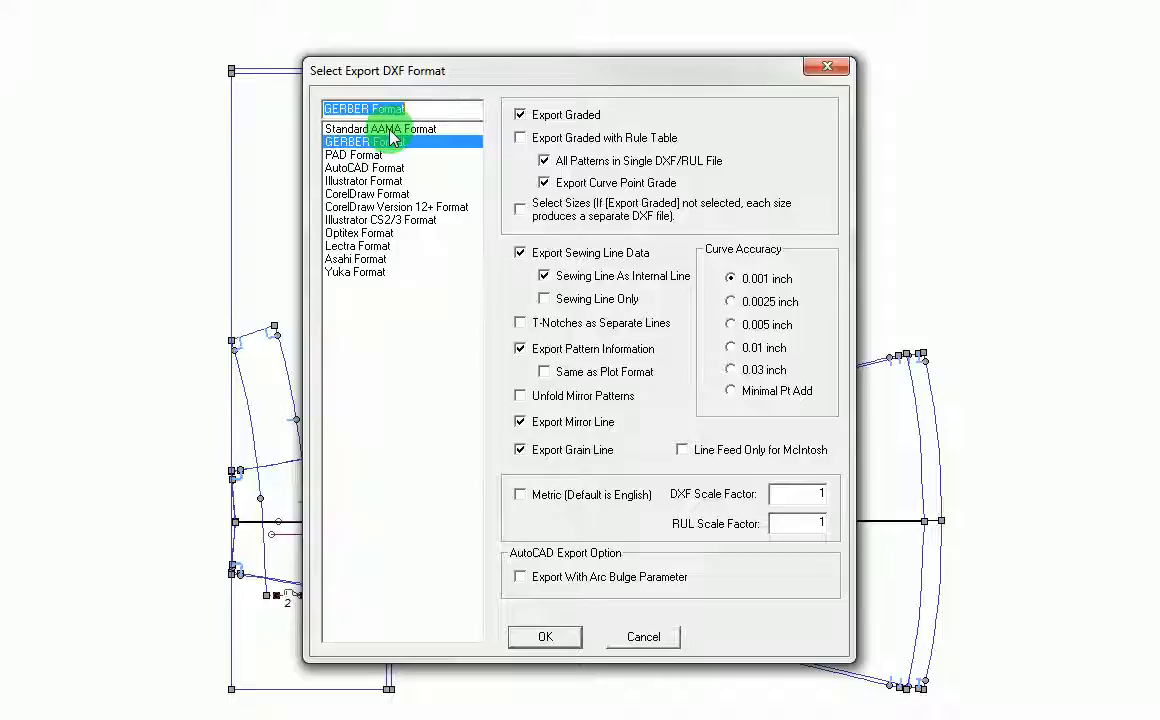
Choose GERBER format and export all patterns to the file
{"action": "left_click", "coordinate": [381, 128]}
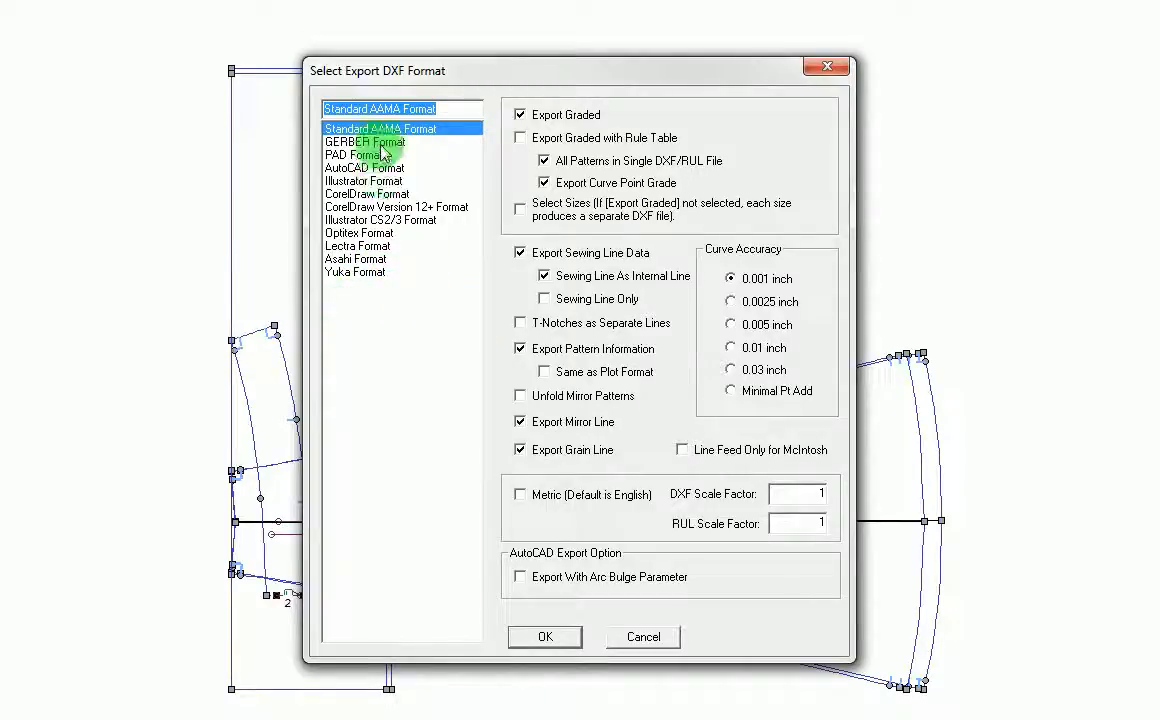
{"action": "left_click", "coordinate": [364, 141]}
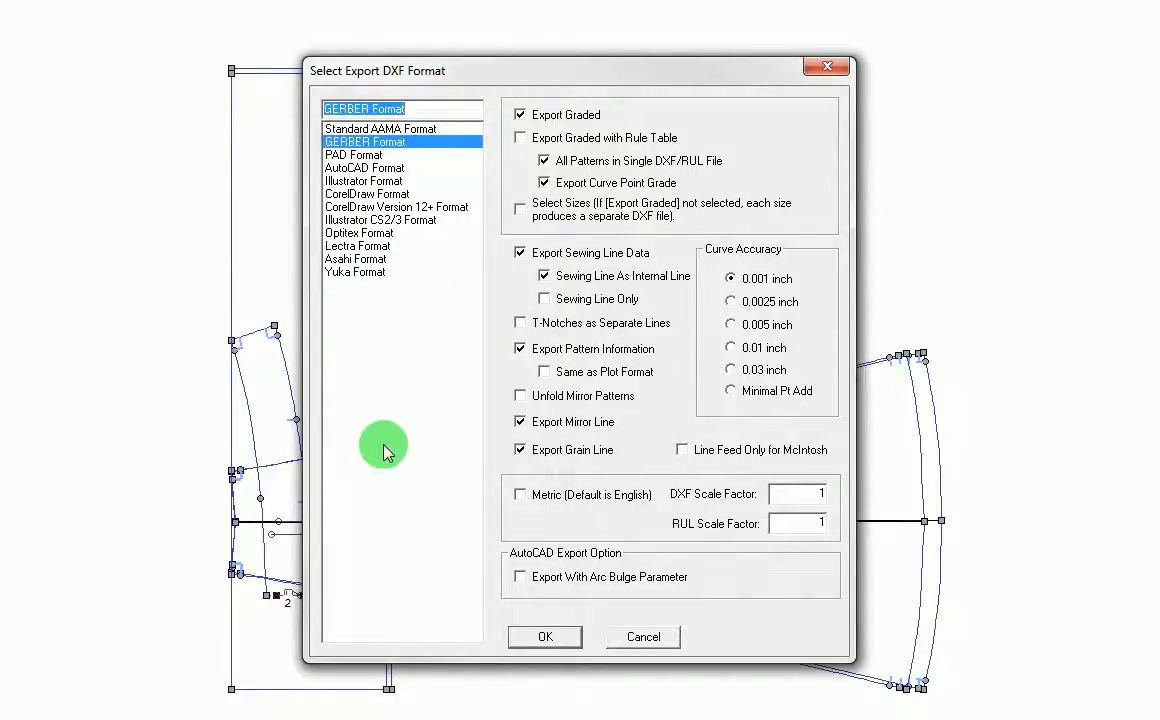
{"action": "left_click", "coordinate": [545, 637]}
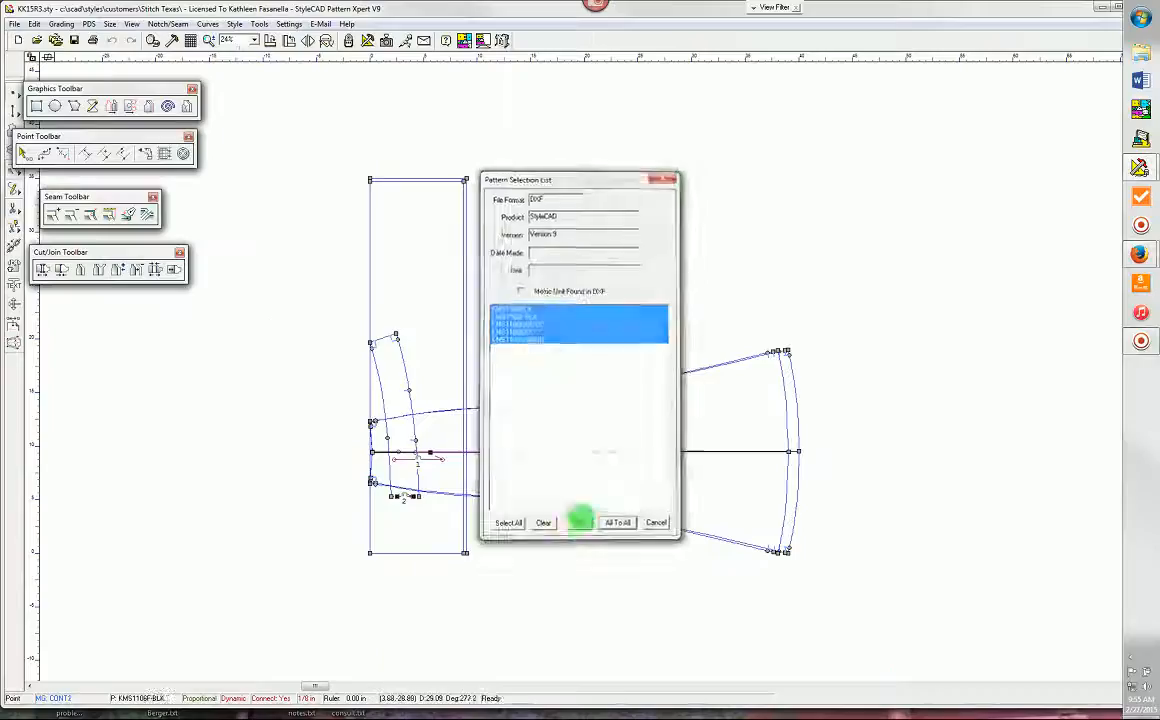
{"action": "left_click", "coordinate": [617, 522]}
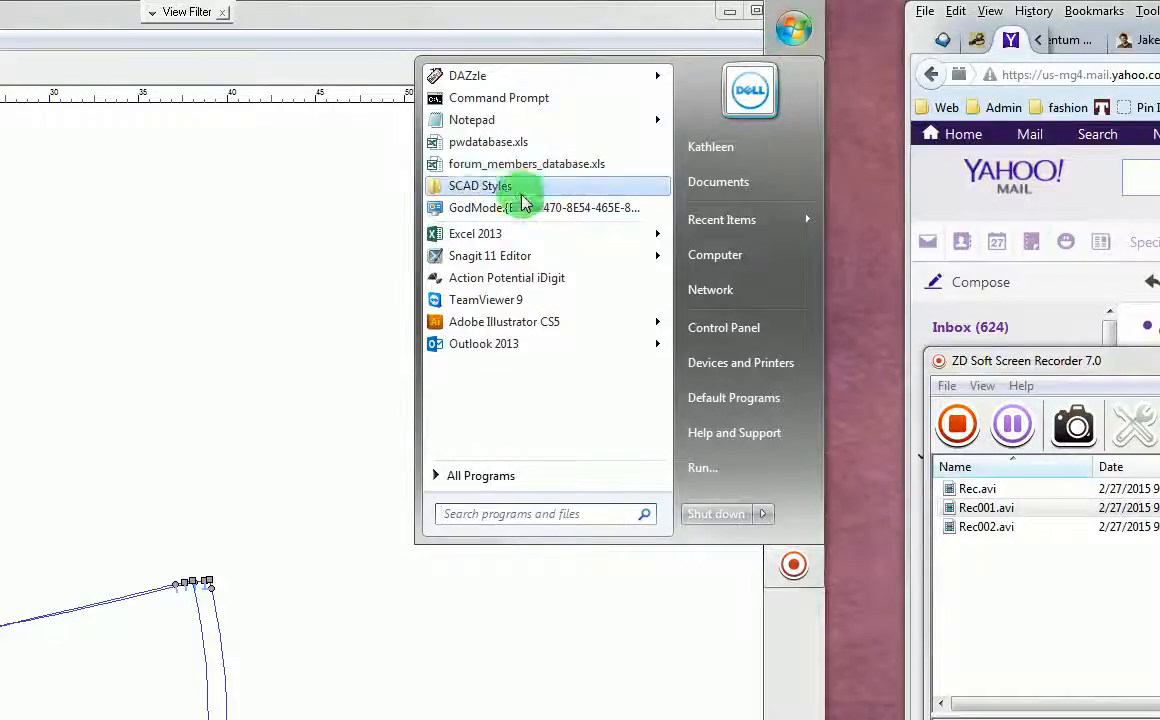
Check KK1delete.dxf in the SCAD Styles dxf folder, then close Explorer
{"action": "left_click", "coordinate": [479, 186]}
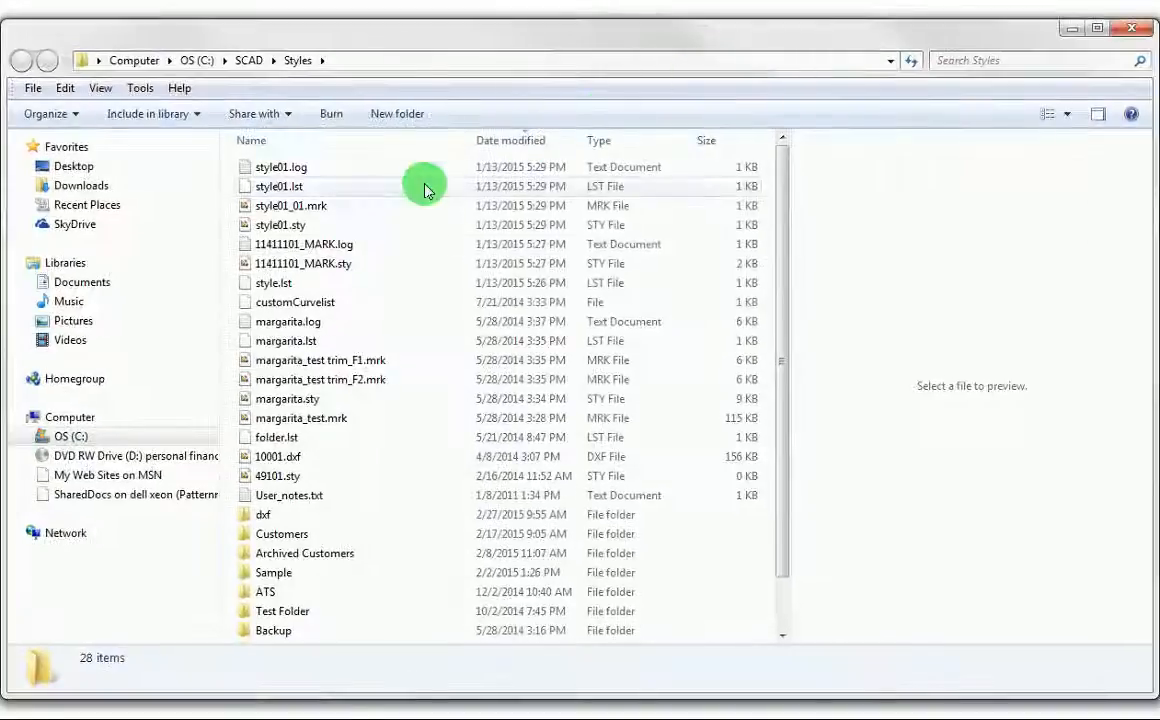
{"action": "mouse_move", "coordinate": [105, 67]}
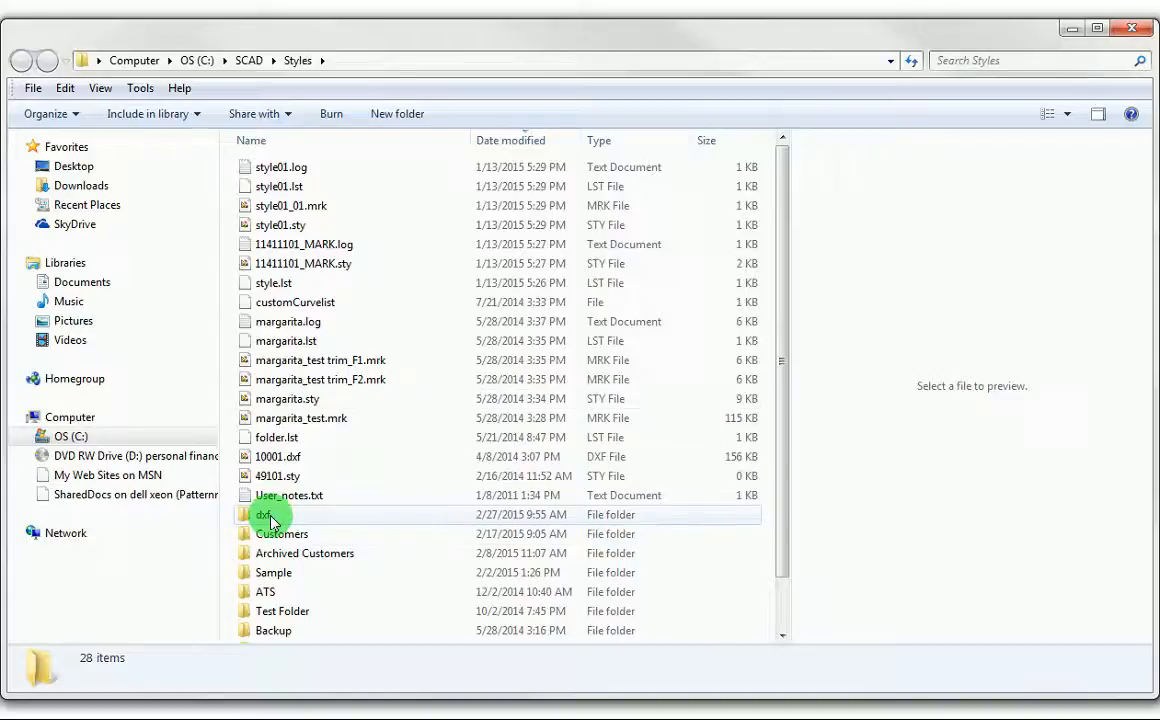
{"action": "double_click", "coordinate": [263, 514]}
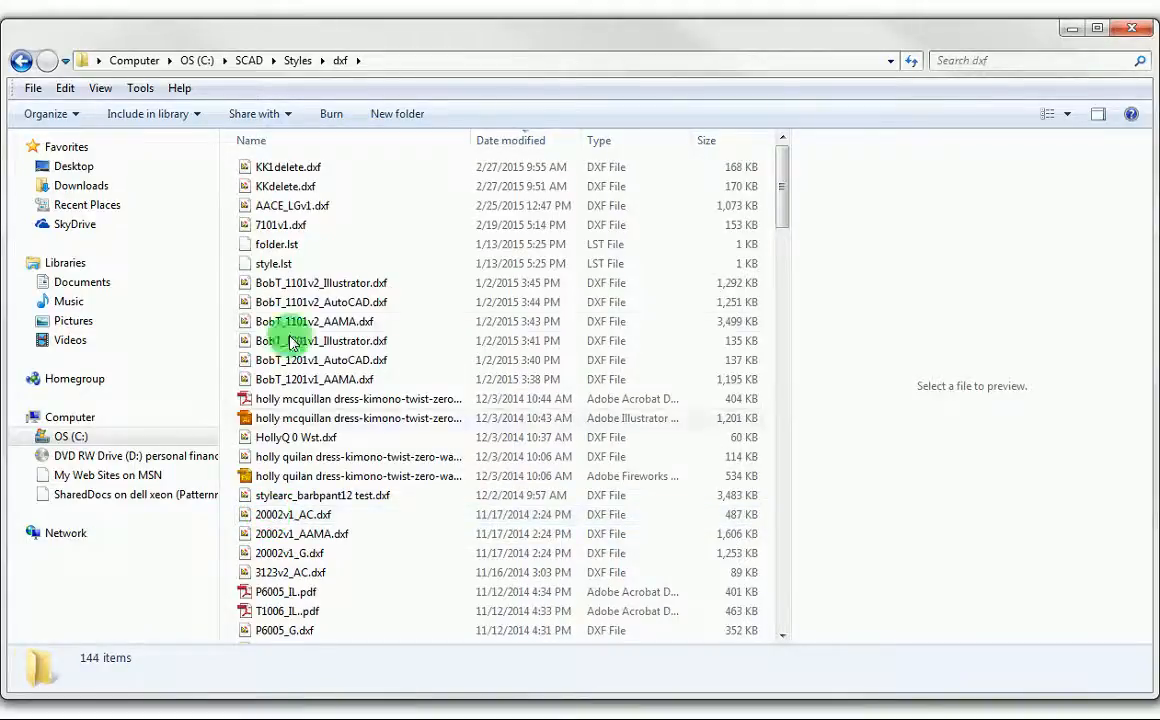
{"action": "left_click", "coordinate": [289, 167]}
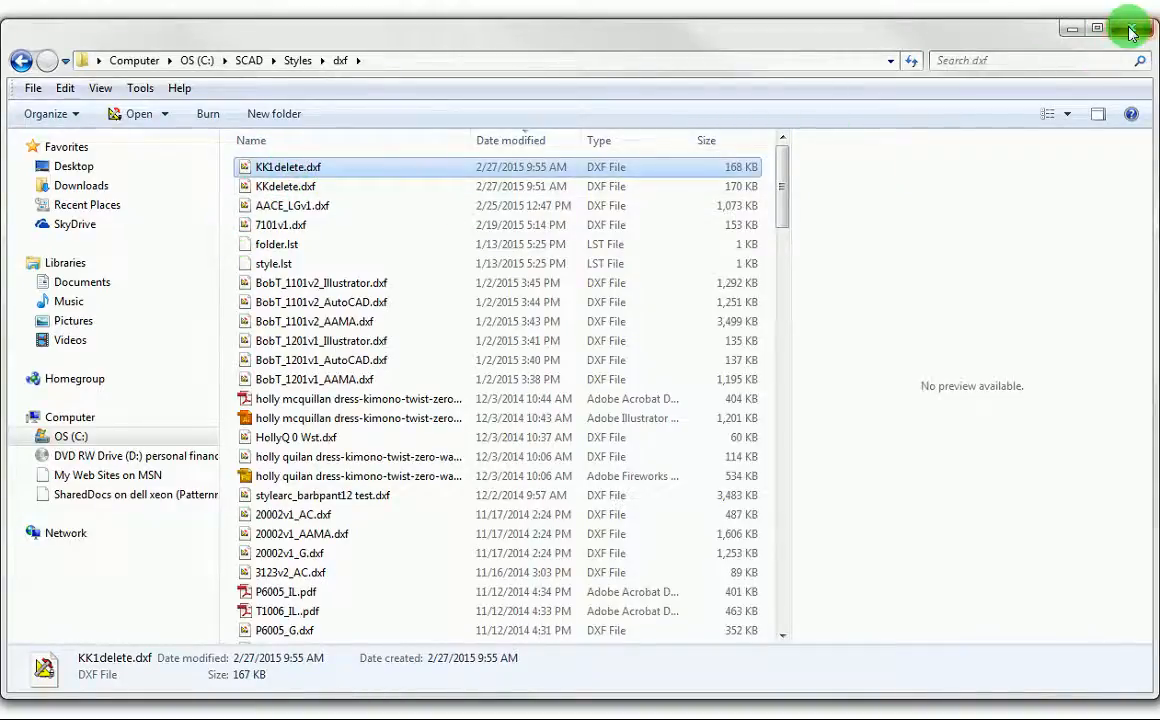
{"action": "left_click", "coordinate": [34, 23]}
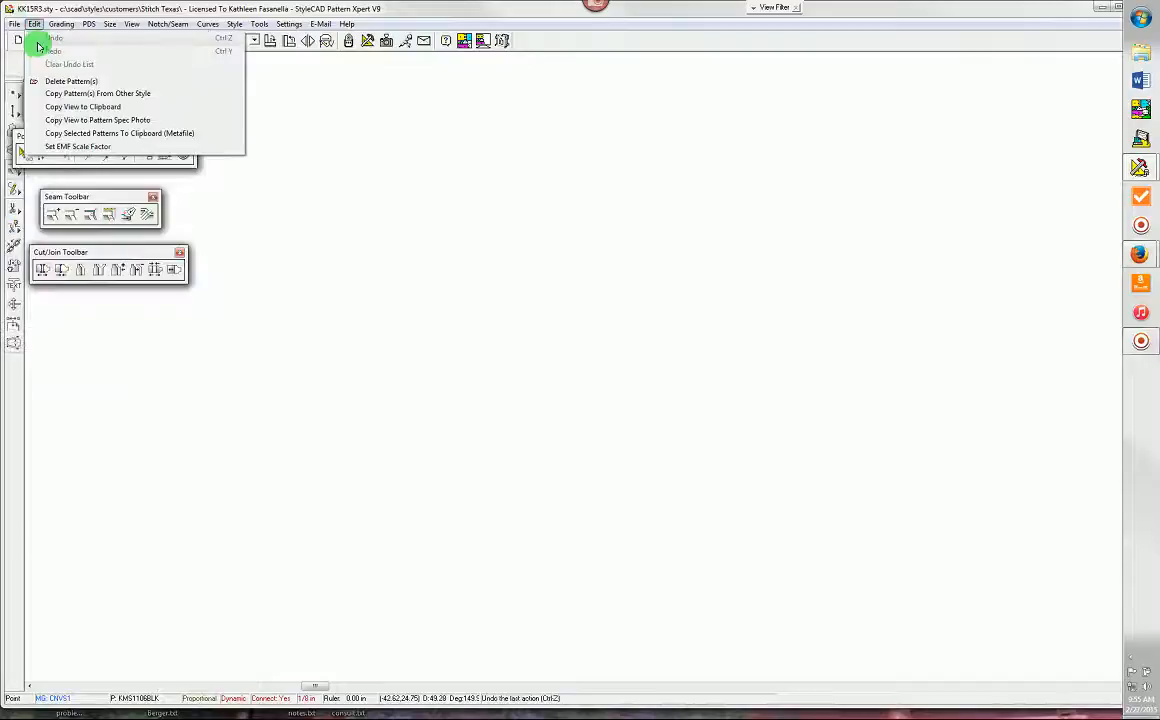
Export all the style's patterns again as KK1delete2 in AutoCAD DXF format
{"action": "left_click", "coordinate": [55, 38]}
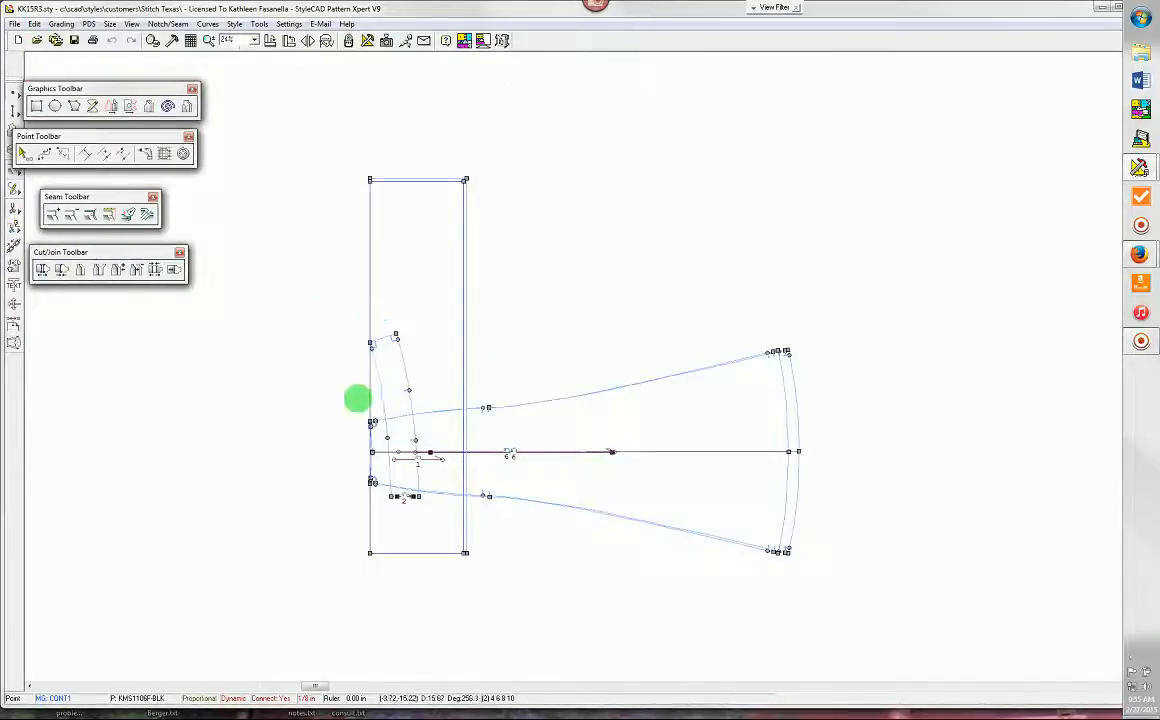
{"action": "left_click", "coordinate": [14, 23]}
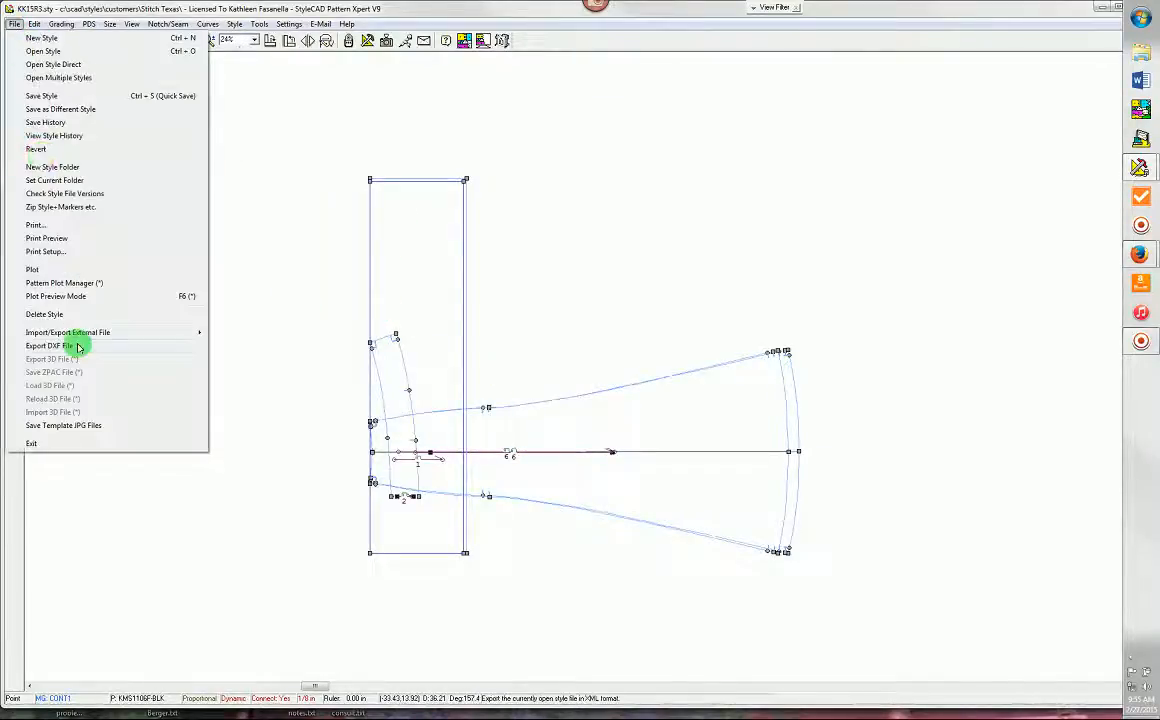
{"action": "left_click", "coordinate": [42, 345]}
{"action": "type", "text": "KK1delete2"}
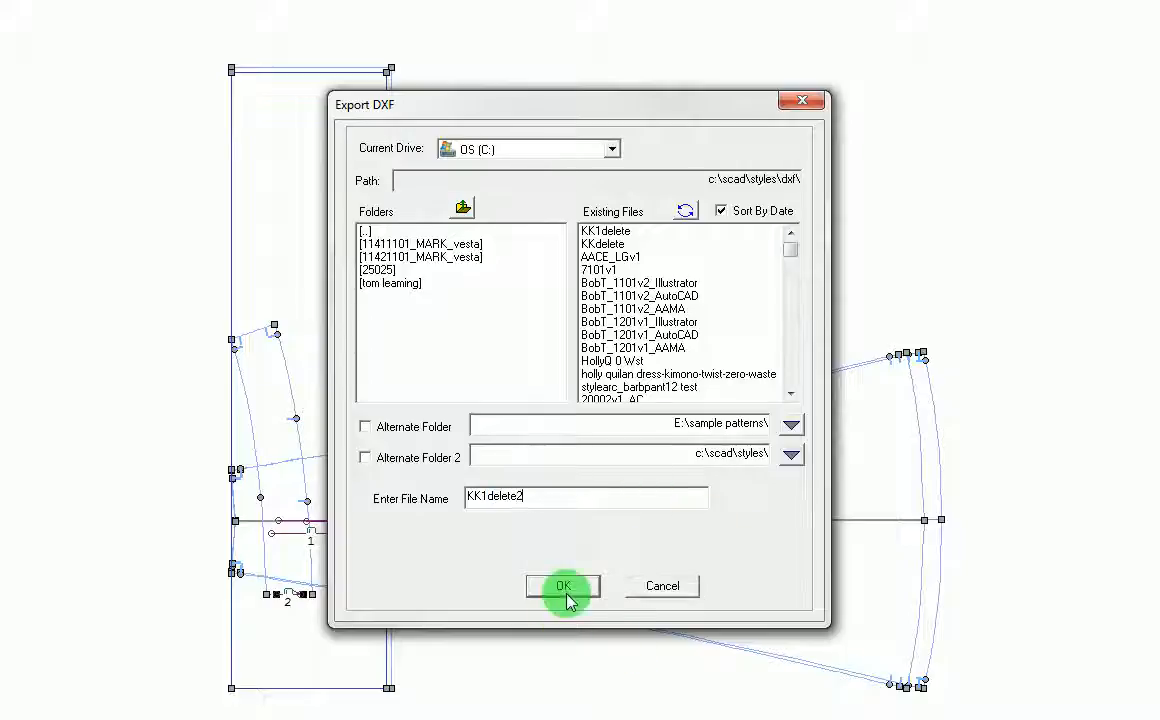
{"action": "left_click", "coordinate": [563, 586]}
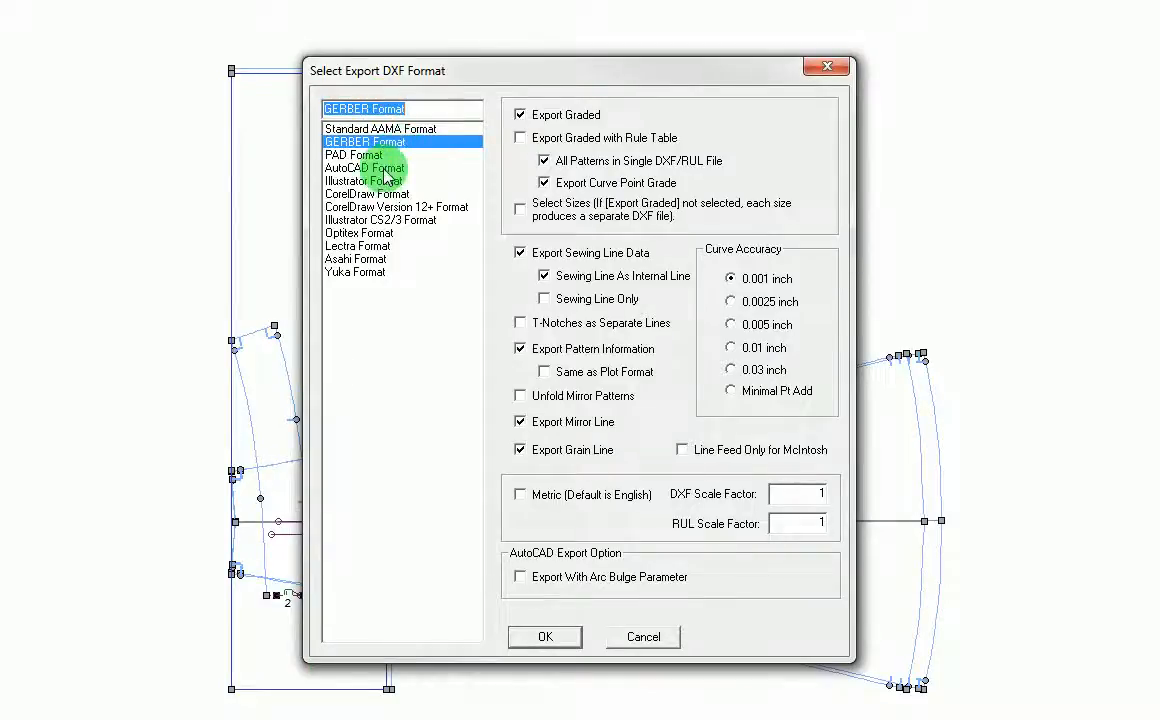
{"action": "left_click", "coordinate": [364, 167]}
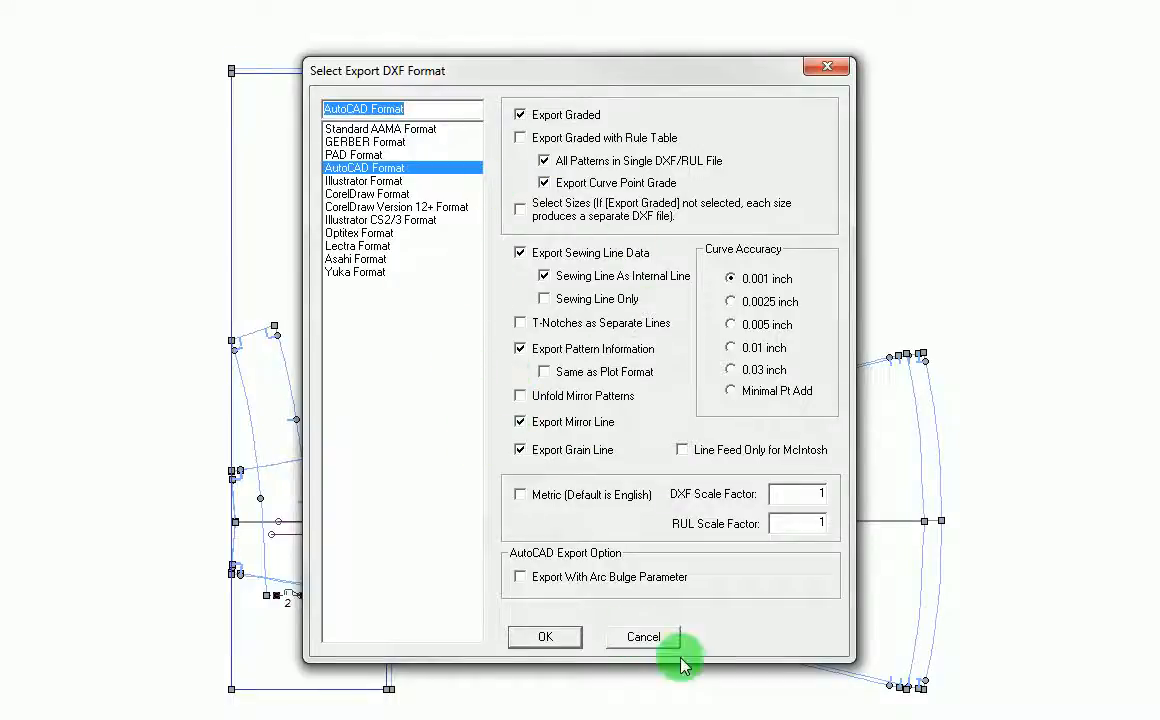
{"action": "left_click", "coordinate": [545, 637]}
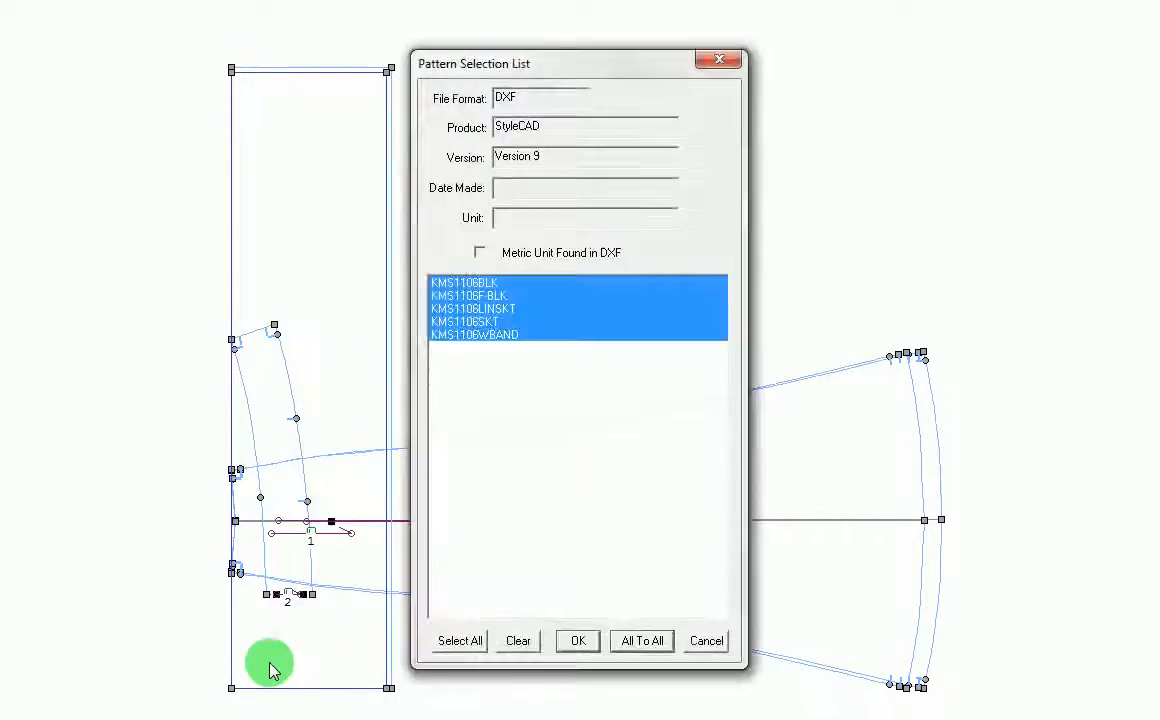
{"action": "left_click", "coordinate": [576, 640]}
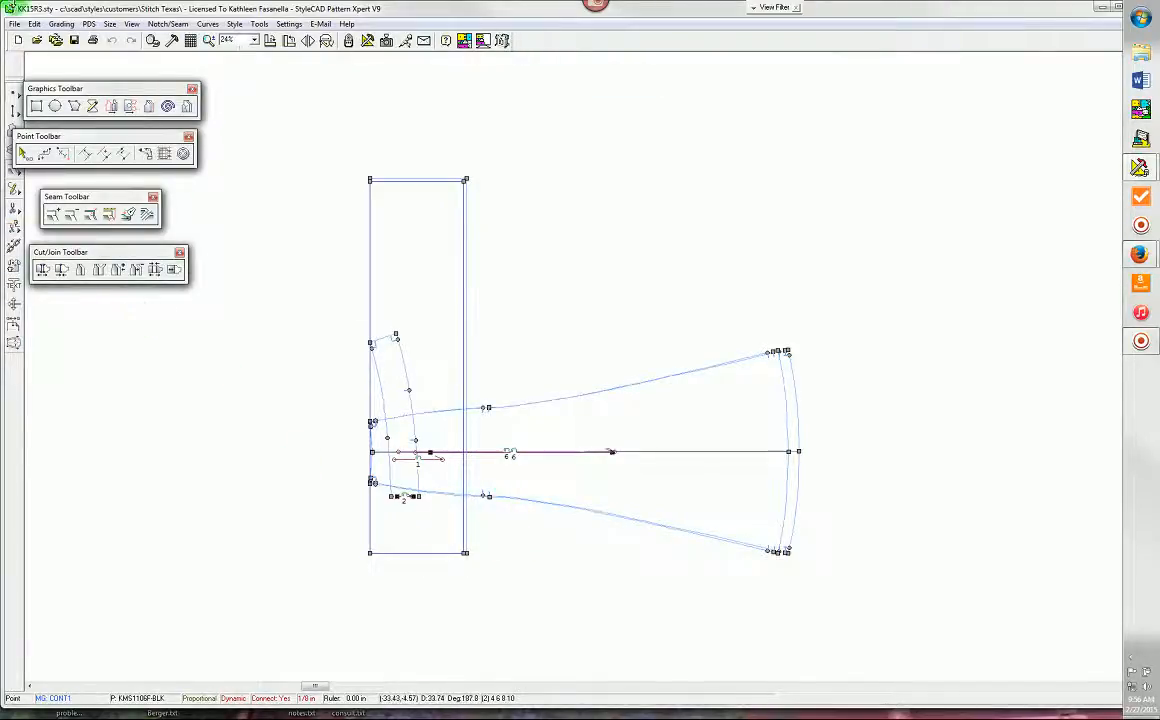
Export all five patterns as DXF in Illustrator CS2/3 format
{"action": "left_click", "coordinate": [14, 23]}
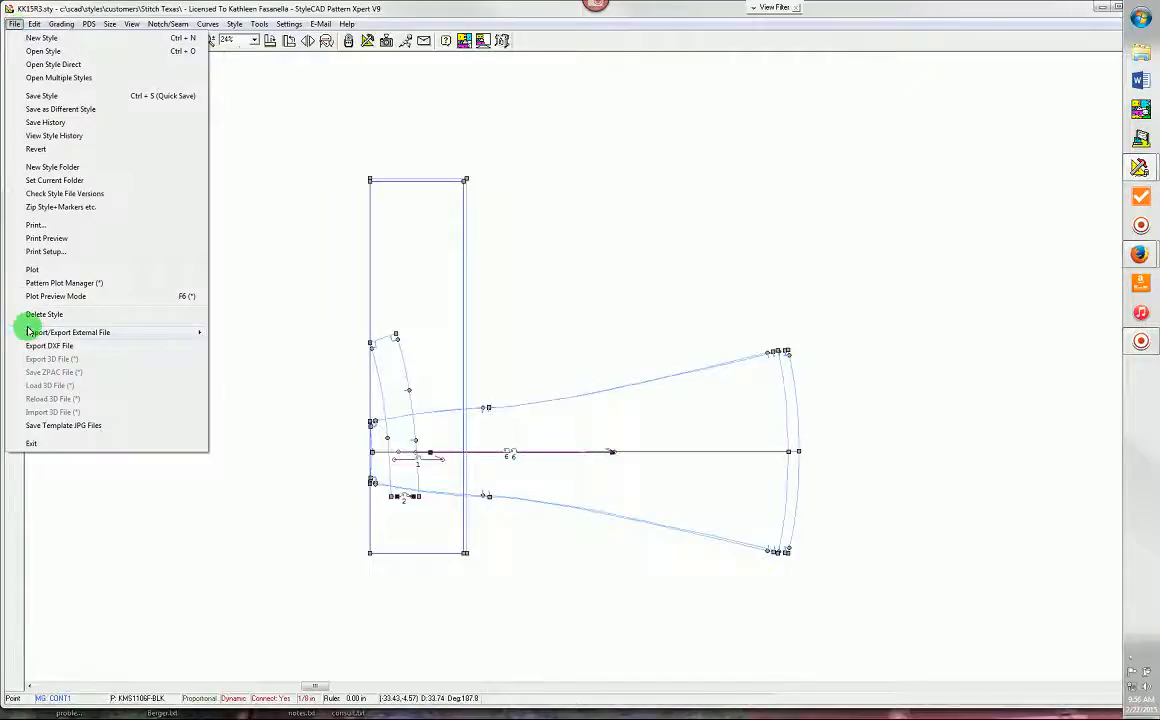
{"action": "mouse_move", "coordinate": [49, 345]}
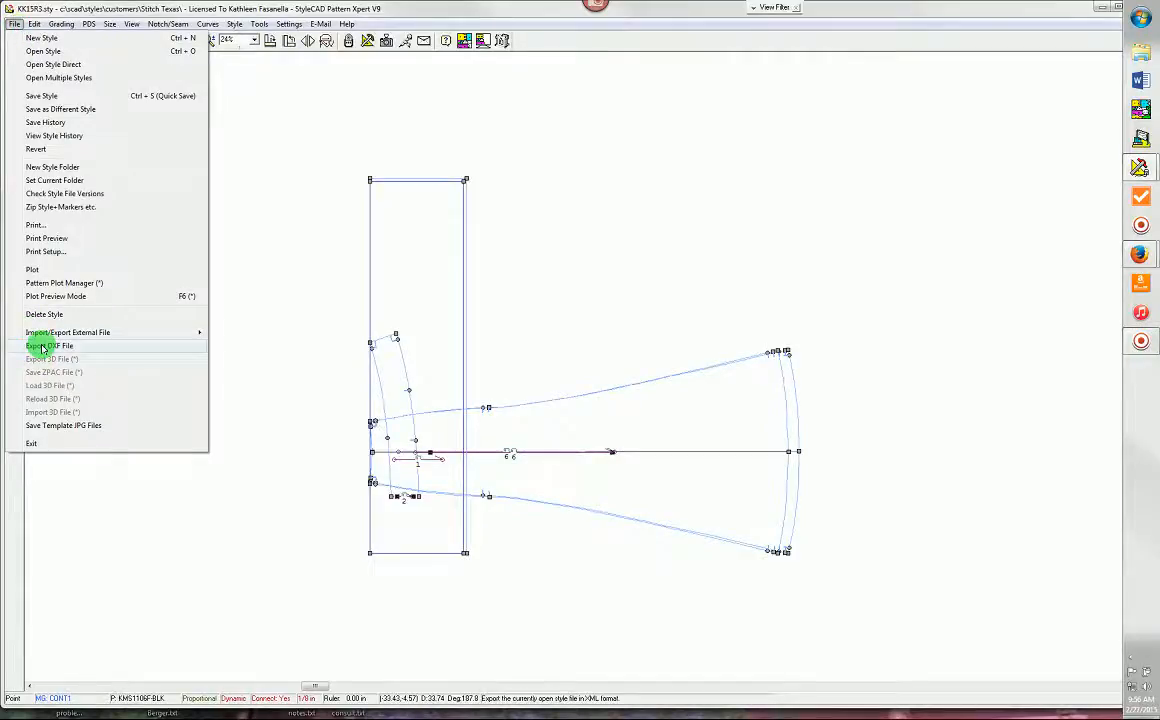
{"action": "left_click", "coordinate": [49, 345]}
{"action": "type", "text": "KKdelete2"}
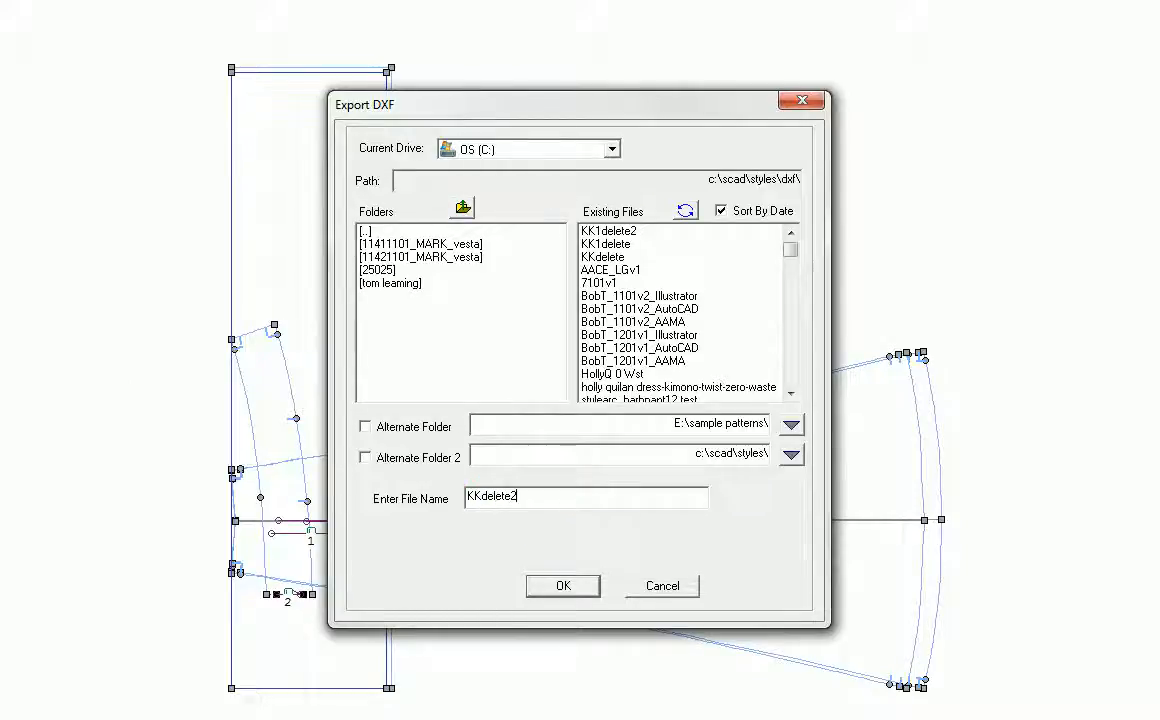
{"action": "left_click", "coordinate": [562, 585]}
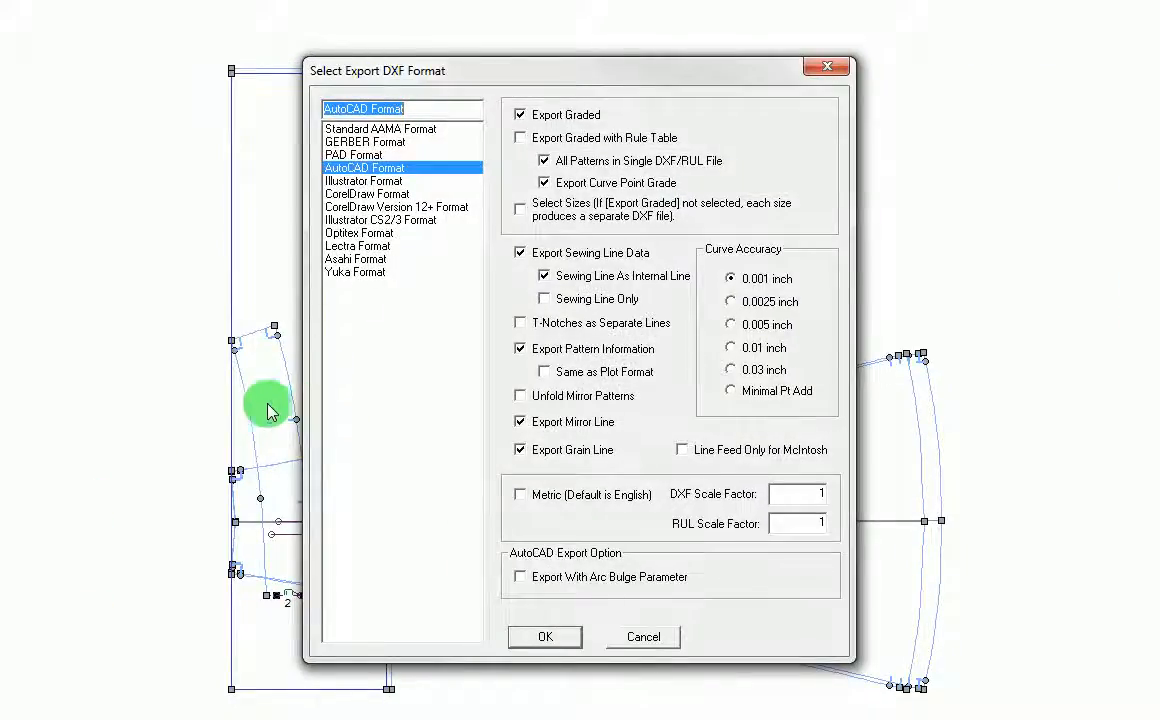
{"action": "mouse_move", "coordinate": [390, 225]}
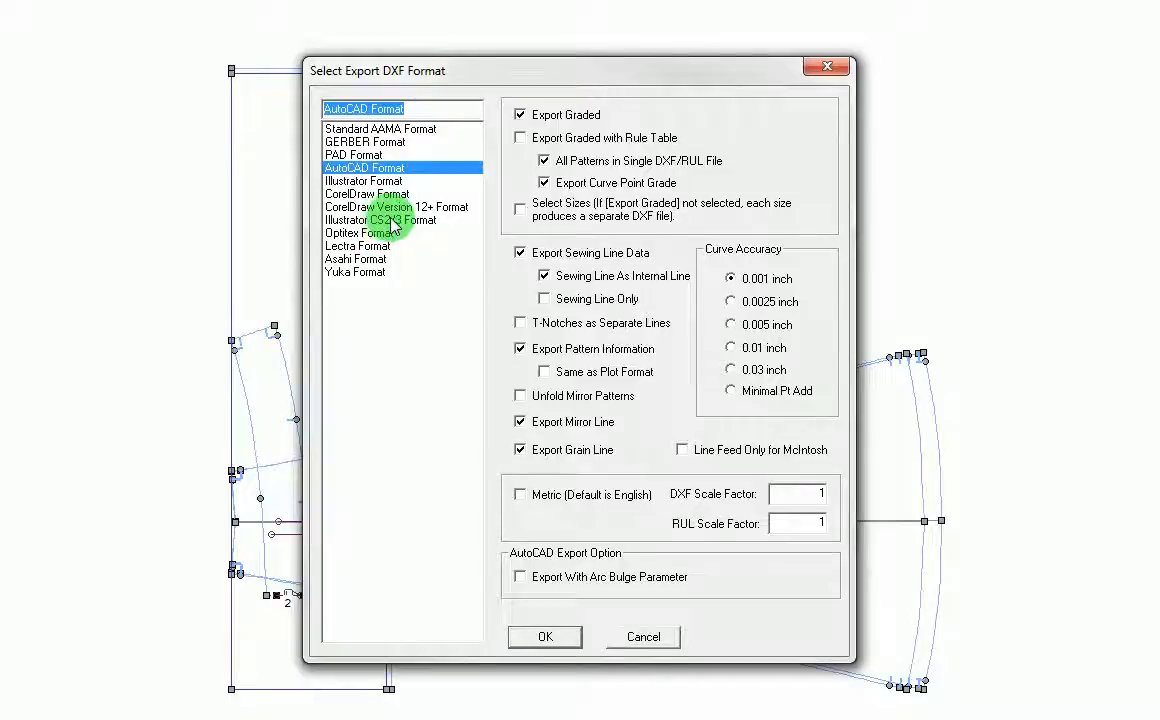
{"action": "left_click", "coordinate": [380, 219]}
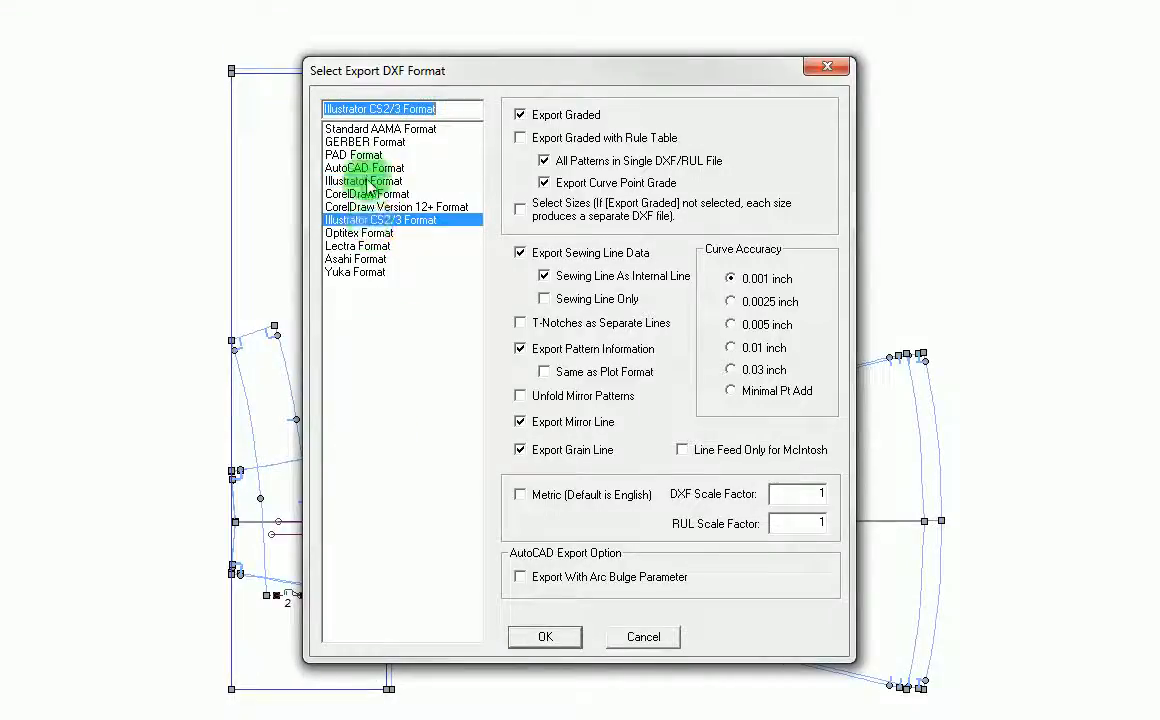
{"action": "left_click", "coordinate": [363, 181]}
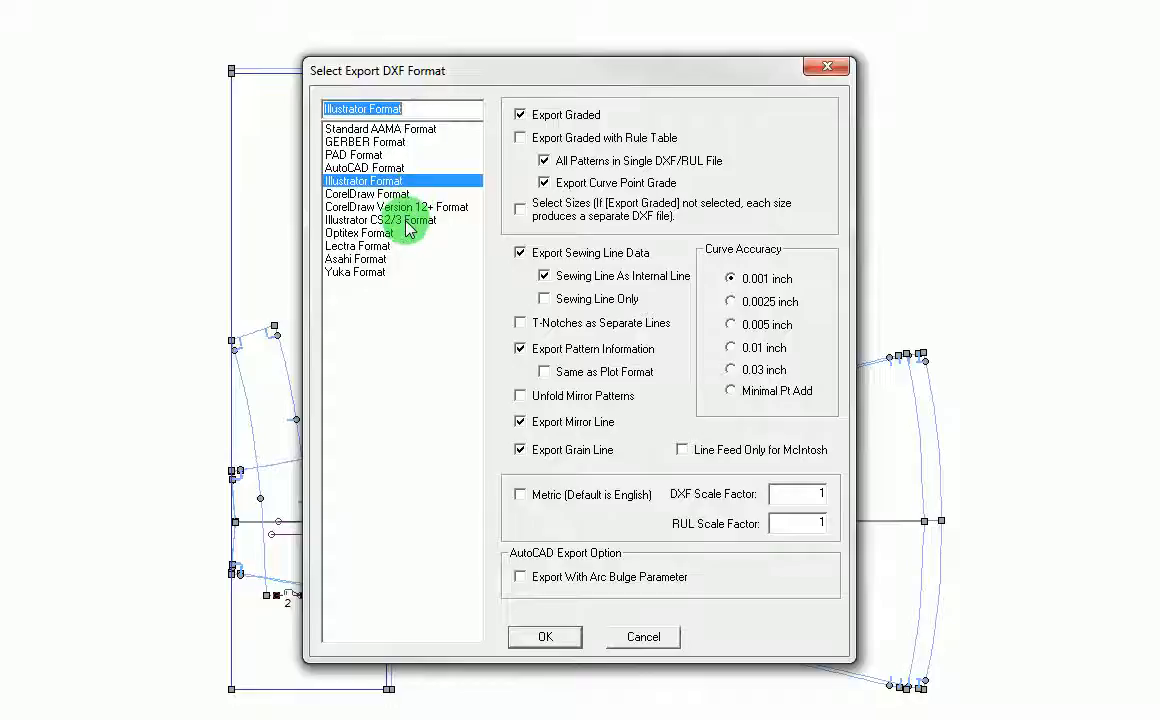
{"action": "left_click", "coordinate": [380, 220]}
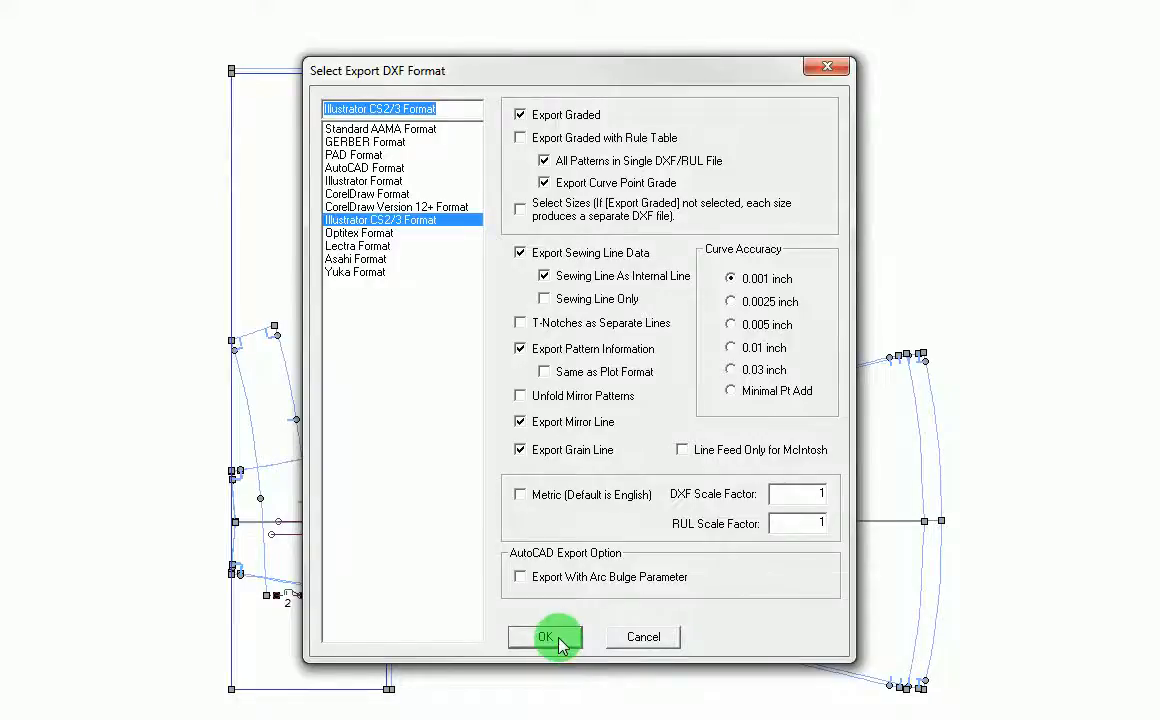
{"action": "left_click", "coordinate": [544, 637]}
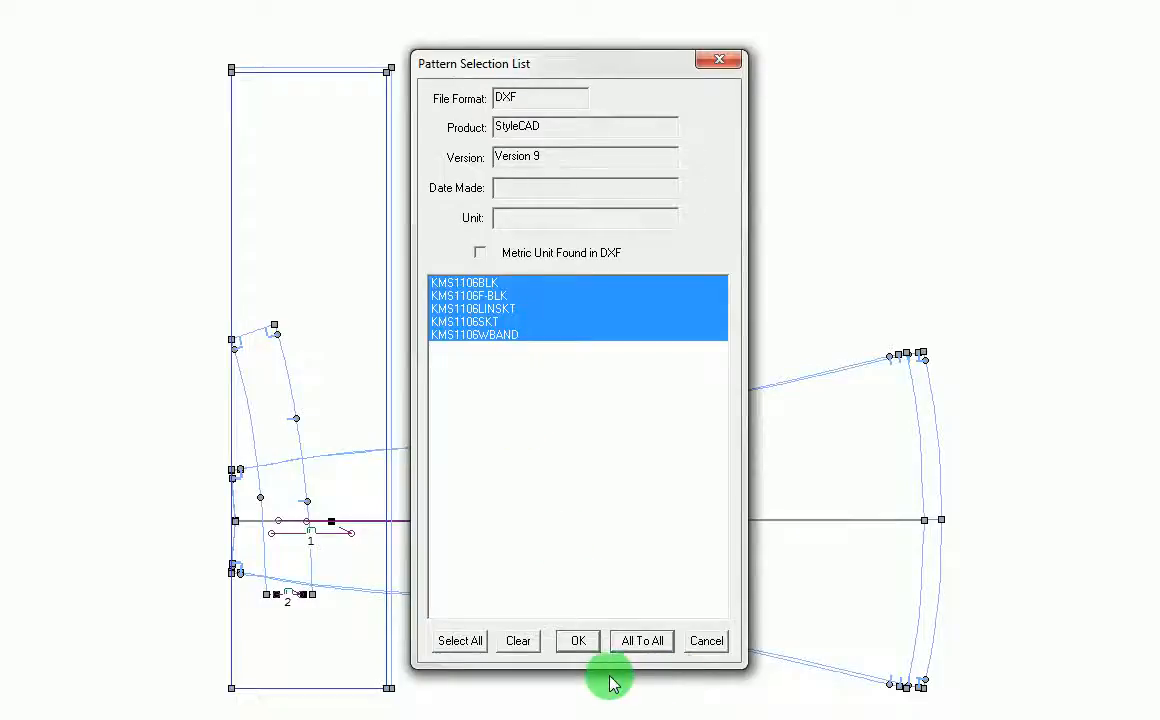
{"action": "left_click", "coordinate": [577, 641]}
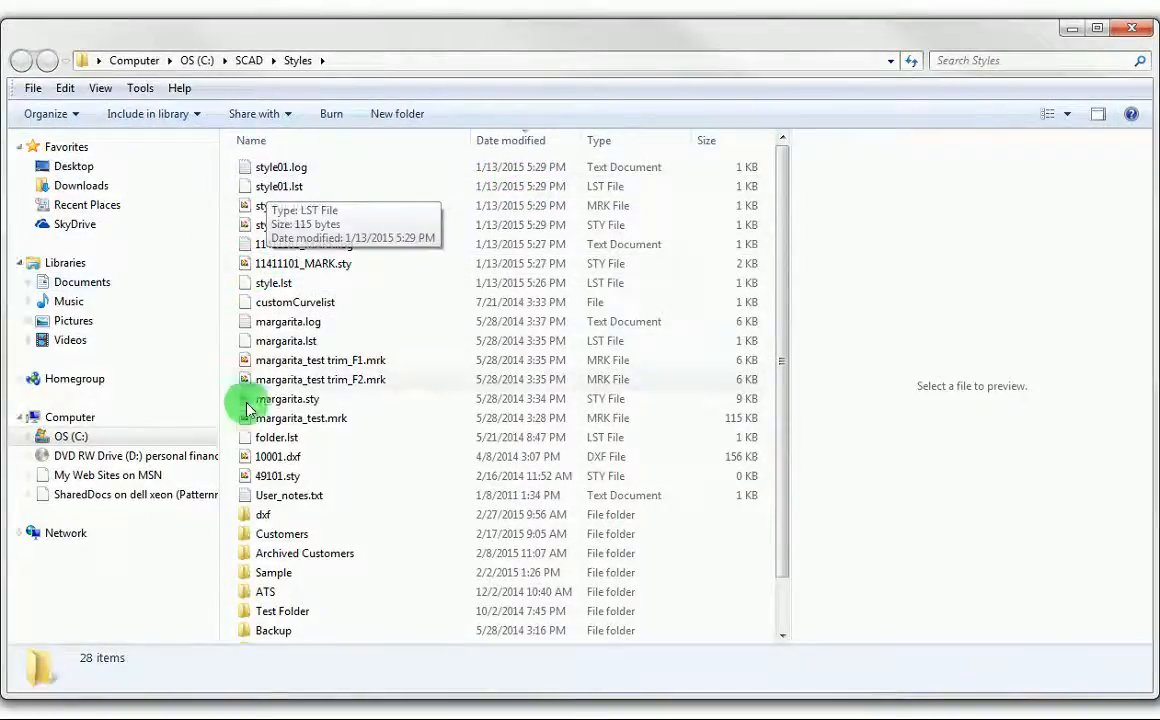
Open the dxf folder and bring up the shortcut menu for KKdelete.dxf
{"action": "double_click", "coordinate": [263, 514]}
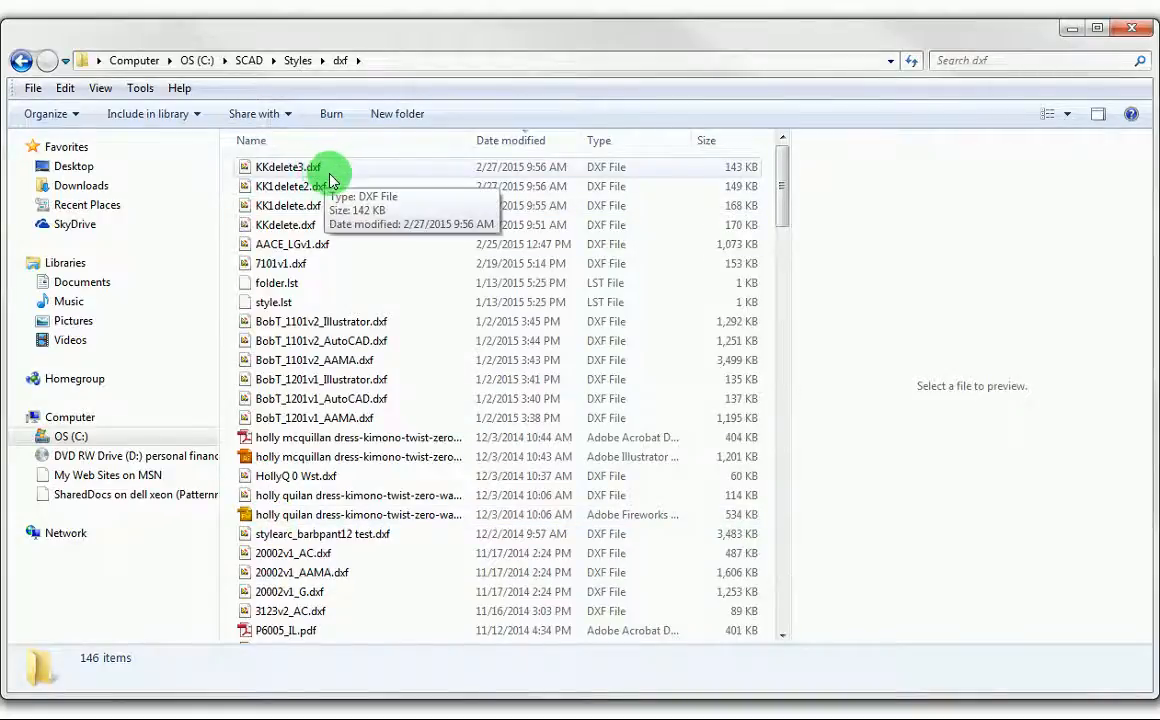
{"action": "left_click", "coordinate": [288, 205]}
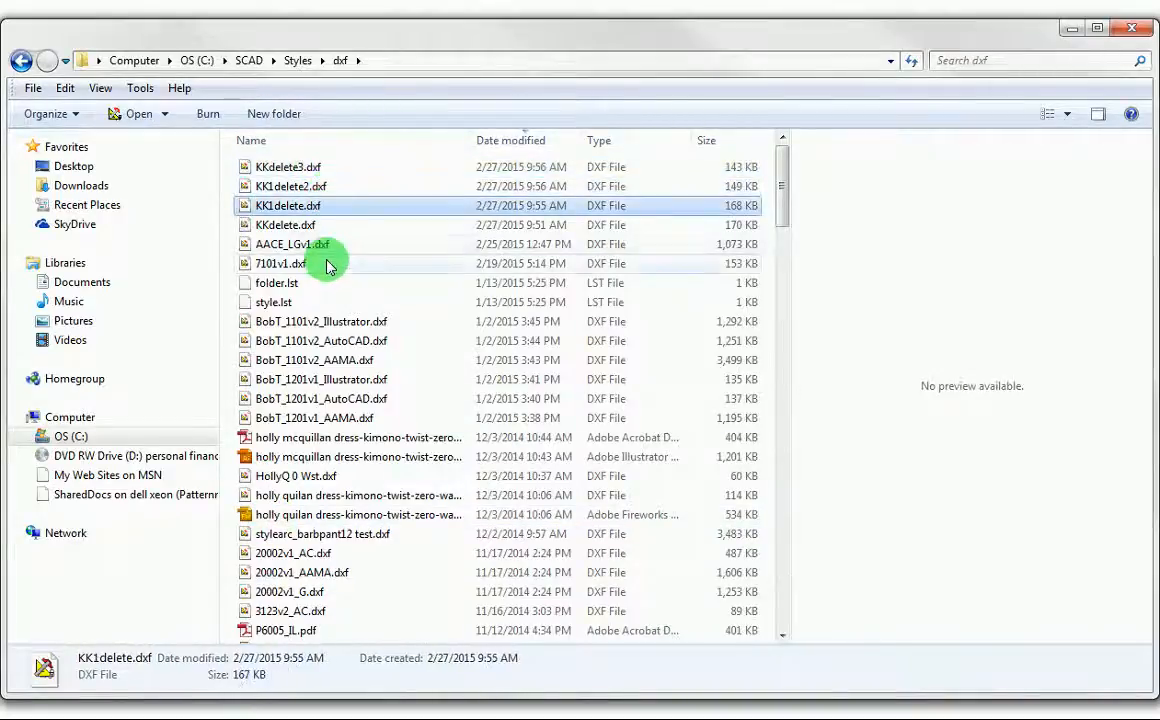
{"action": "left_click", "coordinate": [286, 224]}
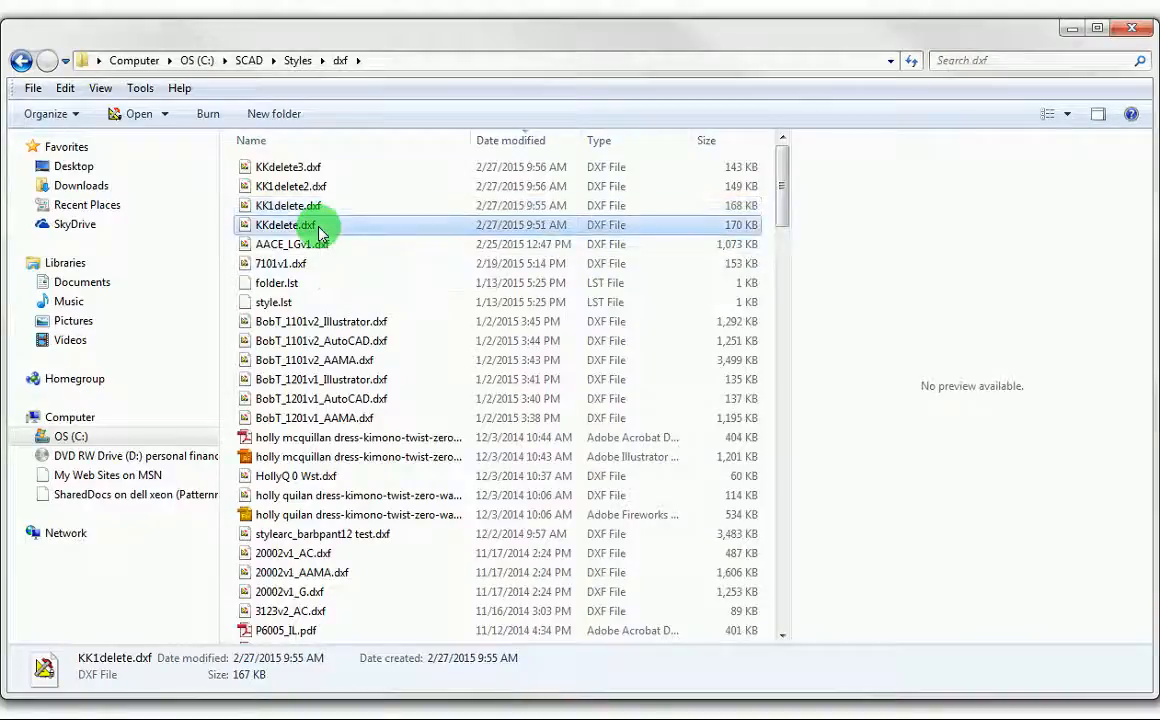
{"action": "right_click", "coordinate": [285, 224]}
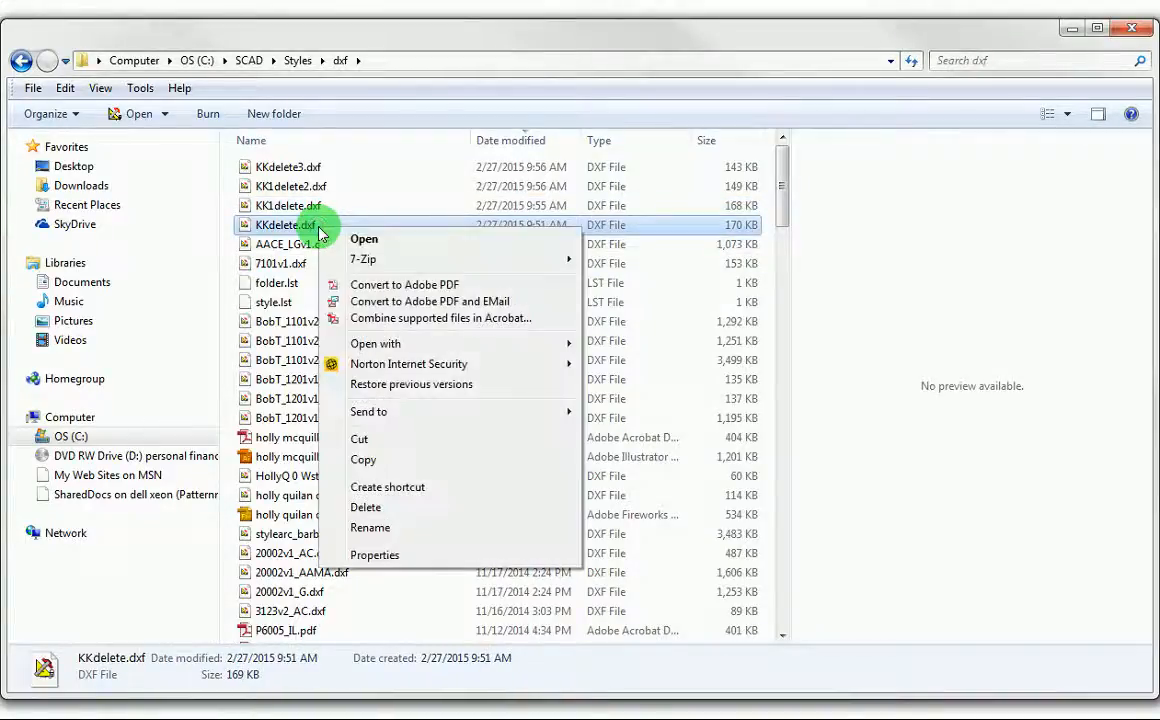
Delete KKdelete.dxf and rename the new exports to KKillus.dxf and KK1autocad.dxf
{"action": "left_click", "coordinate": [365, 507]}
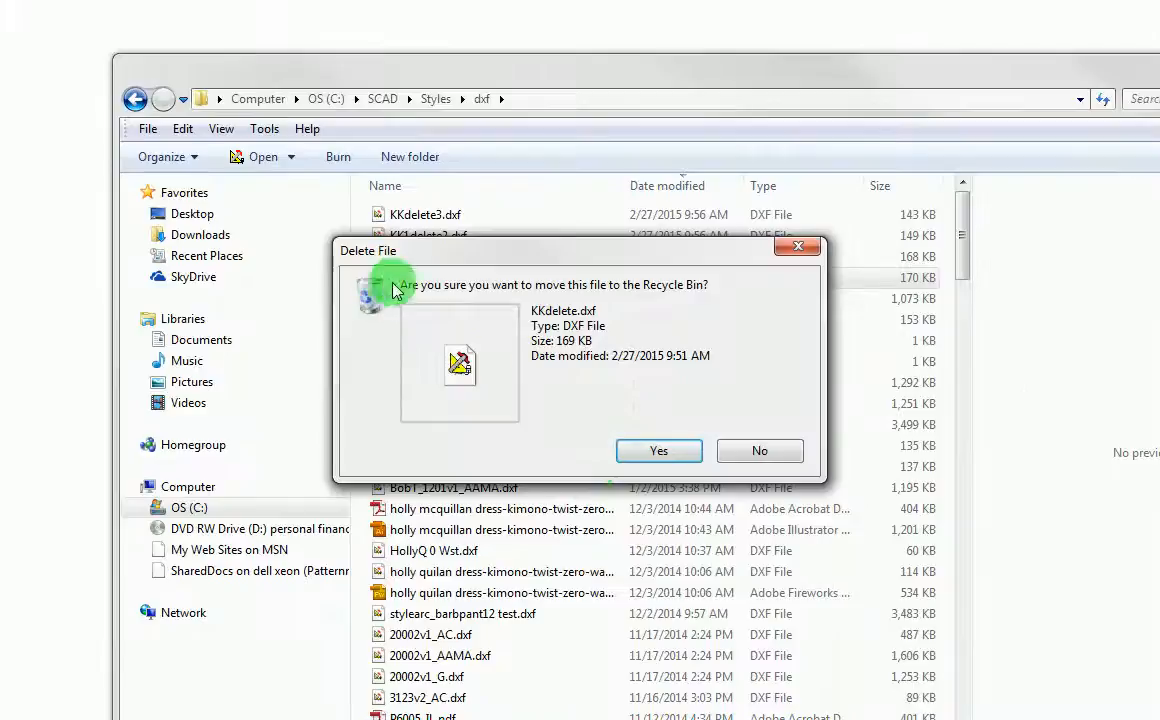
{"action": "left_click", "coordinate": [658, 450]}
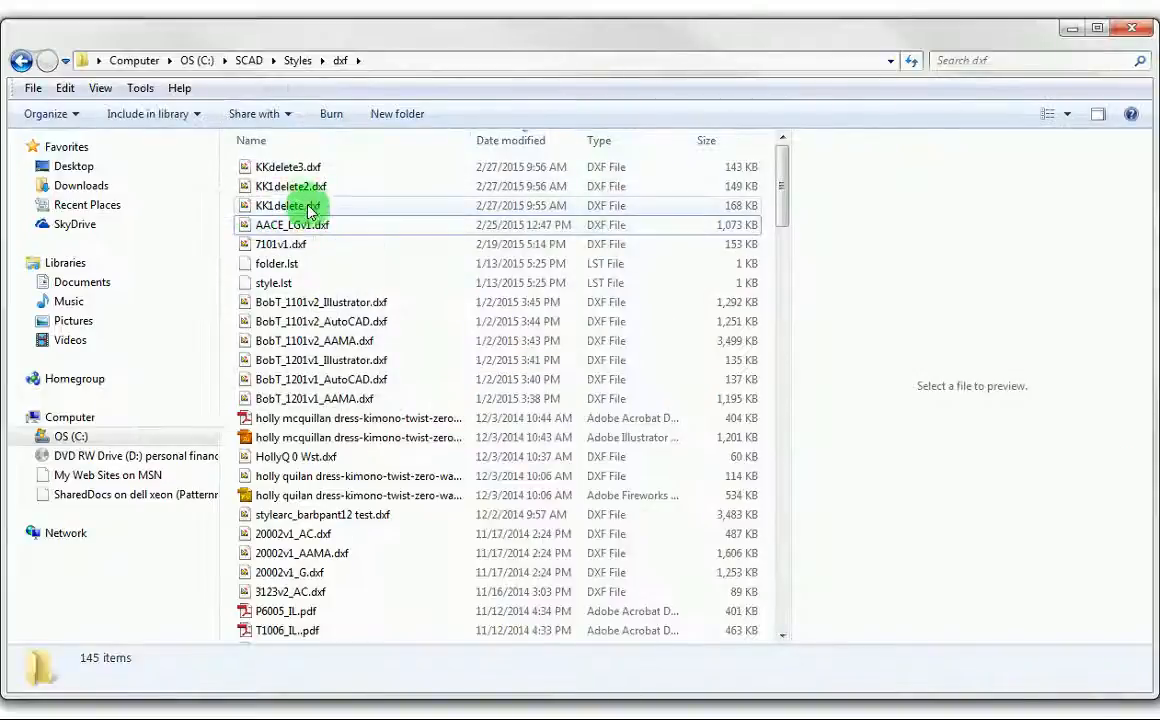
{"action": "left_click", "coordinate": [290, 186]}
{"action": "type", "text": "illus"}
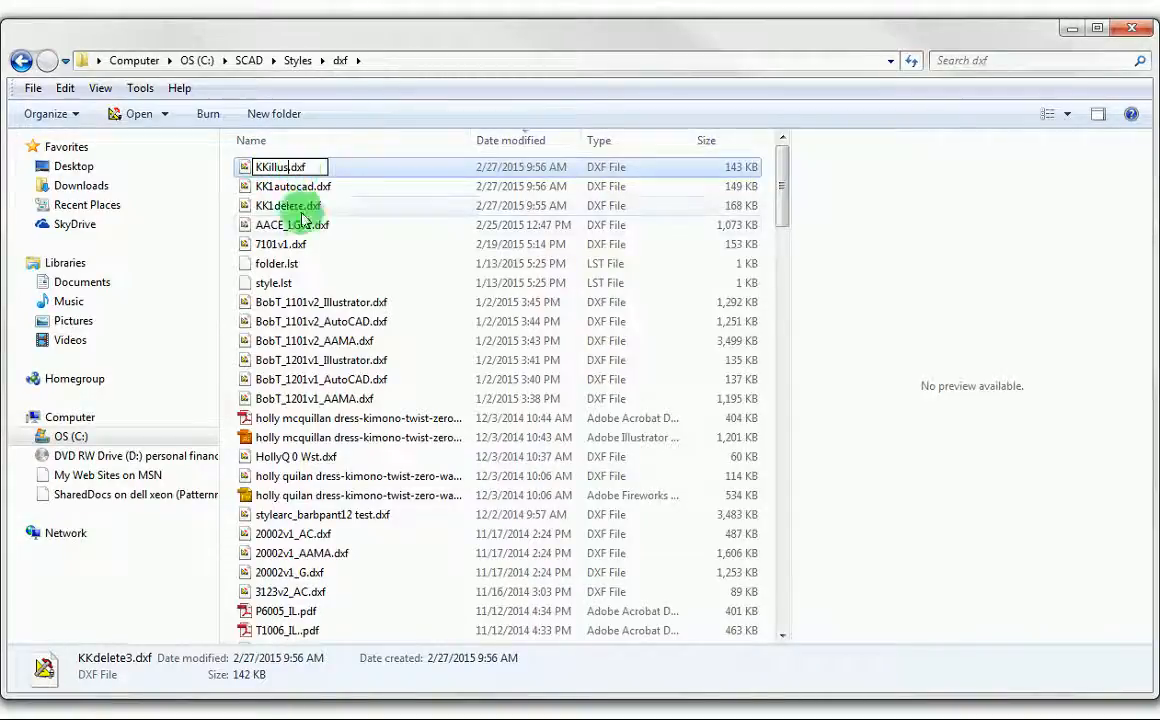
{"action": "left_click", "coordinate": [292, 224]}
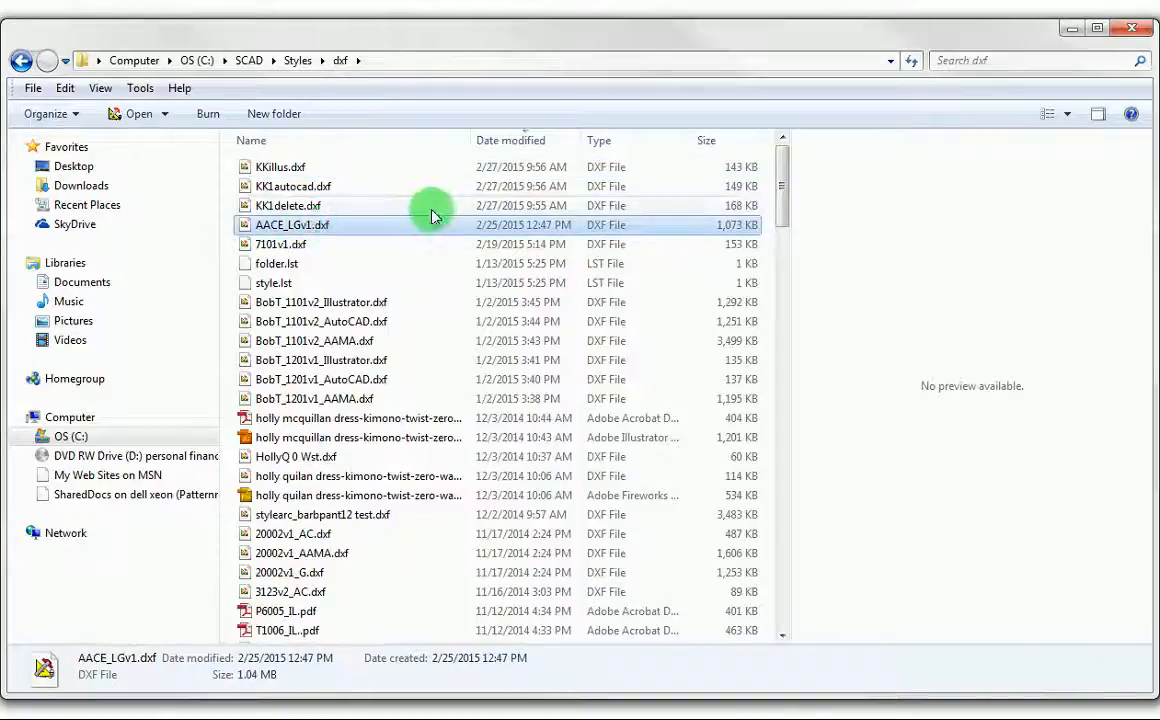
{"action": "mouse_move", "coordinate": [455, 188]}
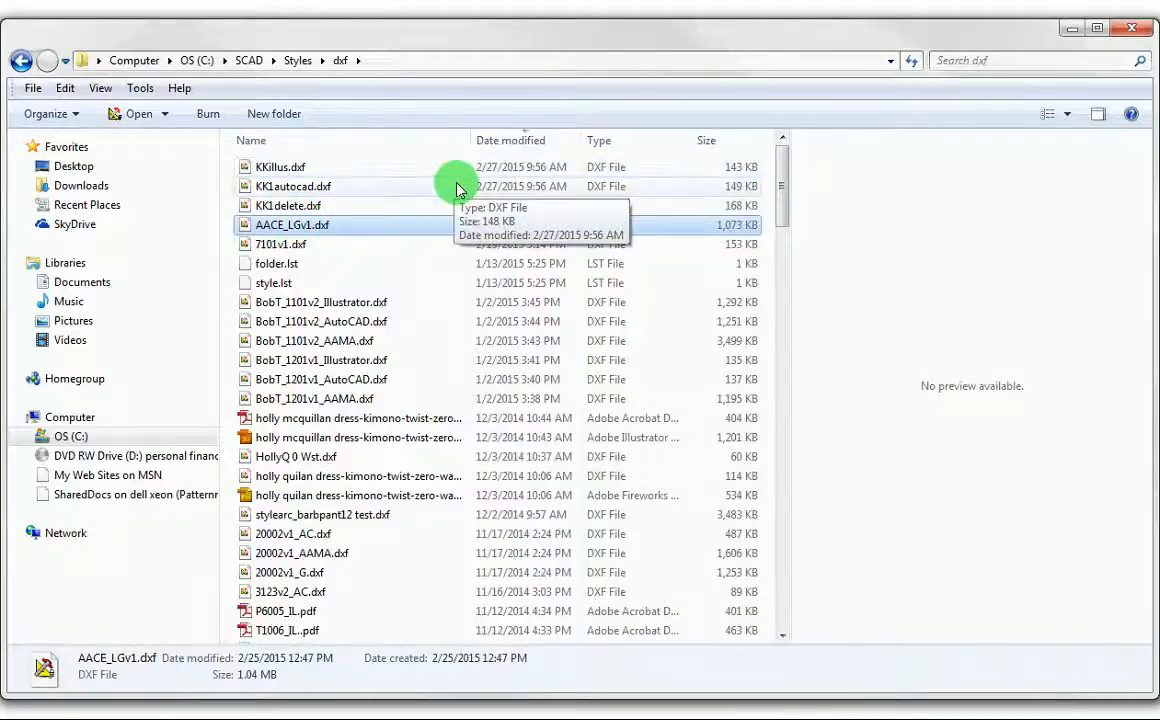